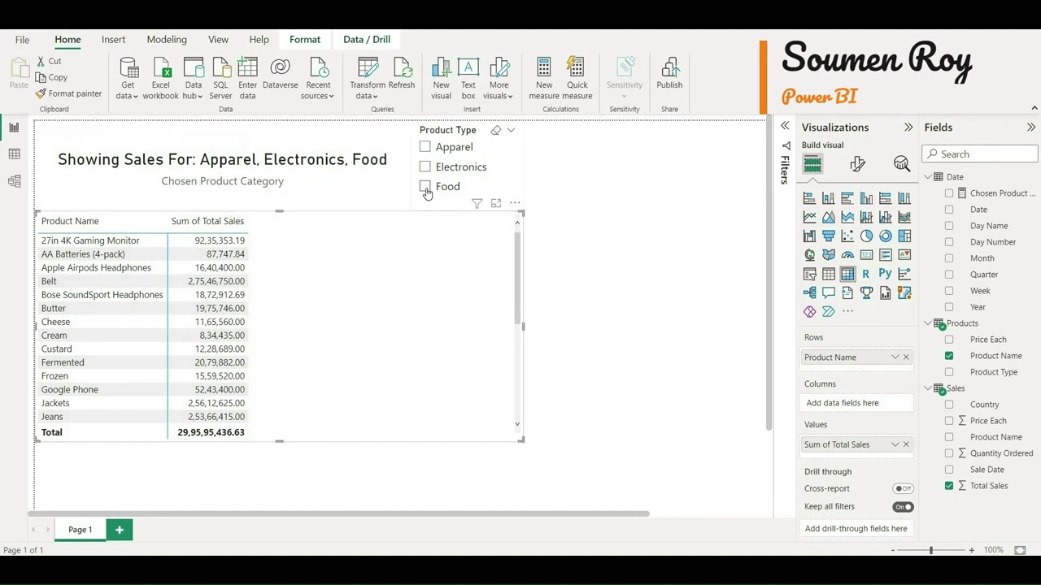
Demo the dynamic card title by selecting Electronics, then Apparel, then all three product types.
{"action": "left_click", "coordinate": [424, 185]}
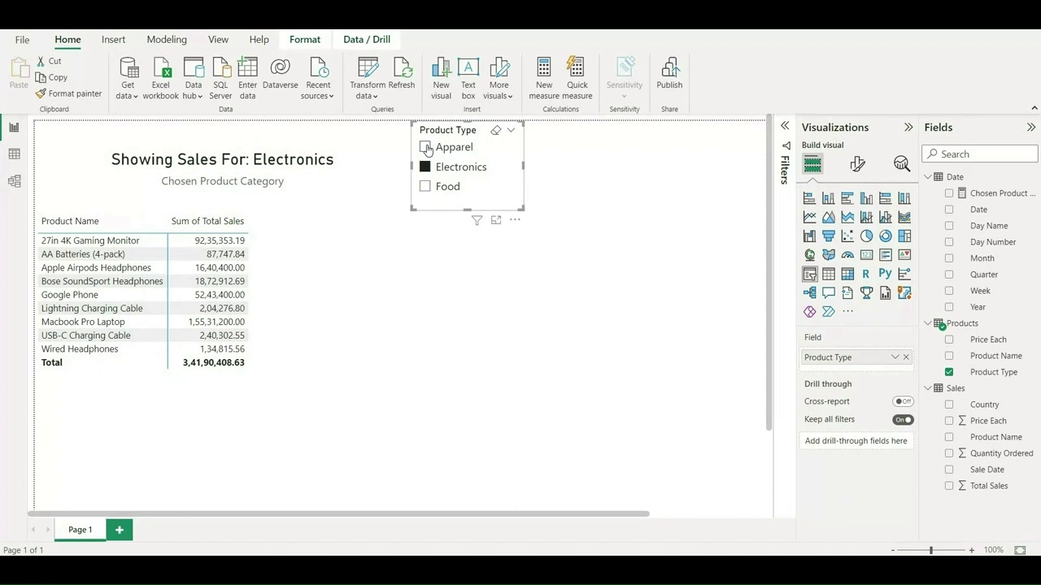
{"action": "left_click", "coordinate": [454, 147]}
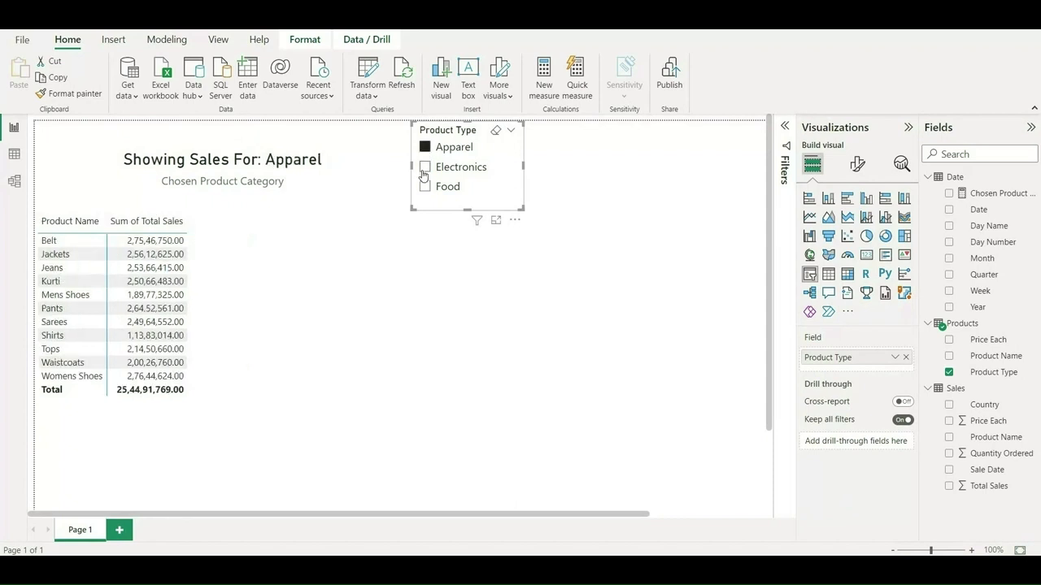
{"action": "left_click", "coordinate": [425, 166]}
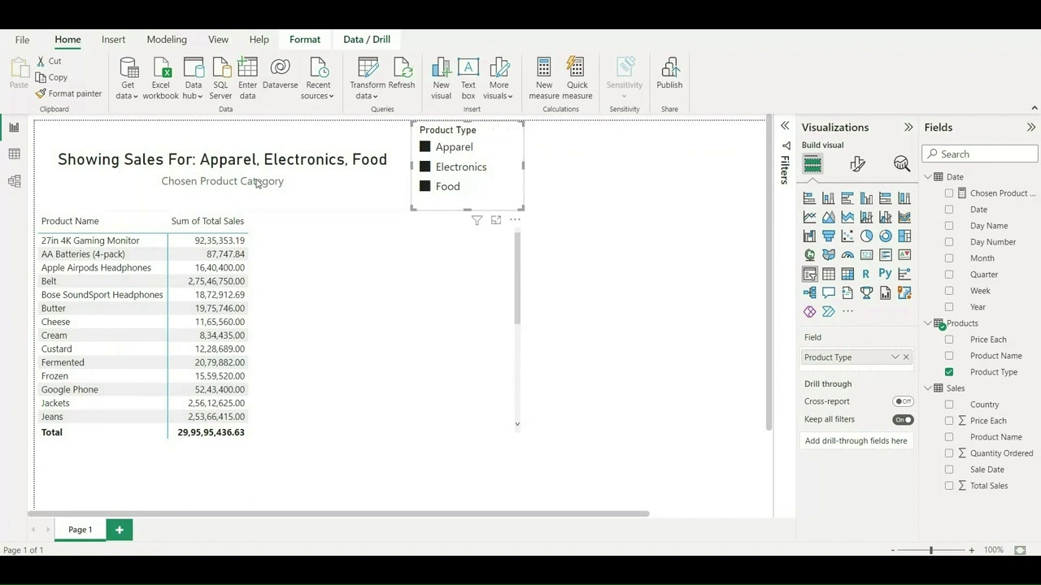
{"action": "mouse_move", "coordinate": [349, 170]}
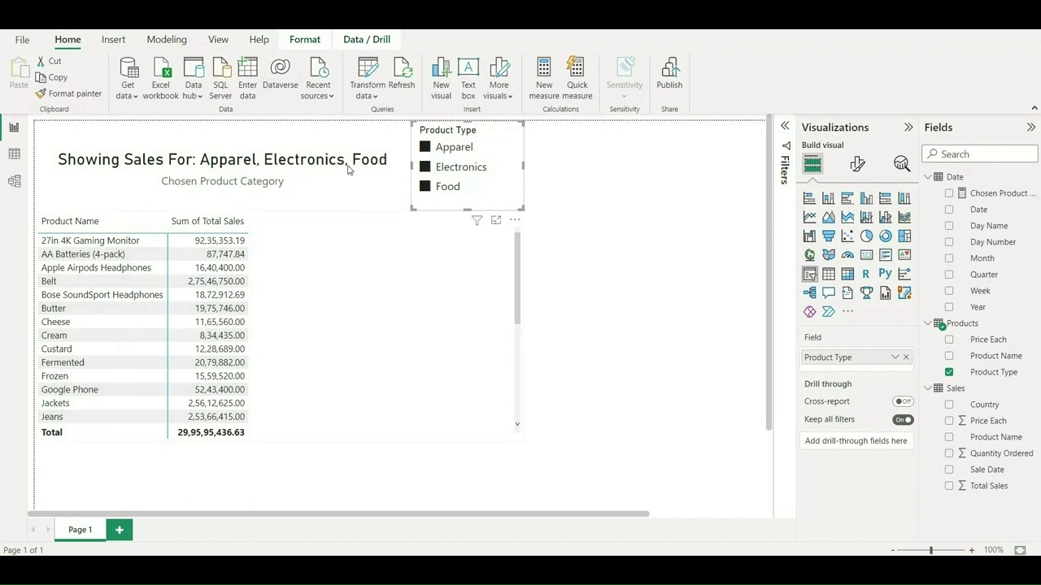
{"action": "mouse_move", "coordinate": [467, 273]}
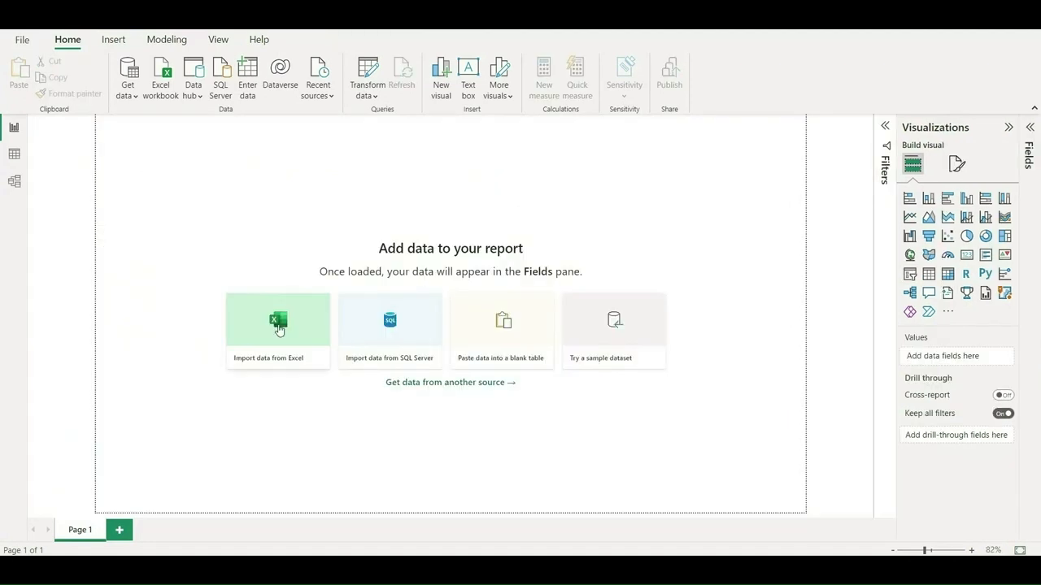
Import the Date sheet from Date Table.xlsx into the report.
{"action": "left_click", "coordinate": [276, 319]}
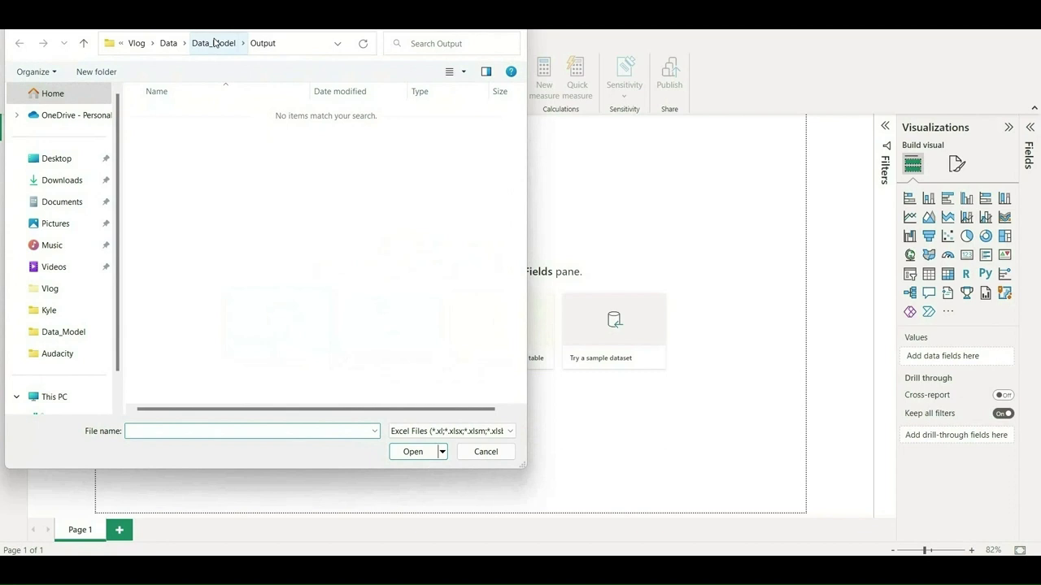
{"action": "left_click", "coordinate": [215, 42]}
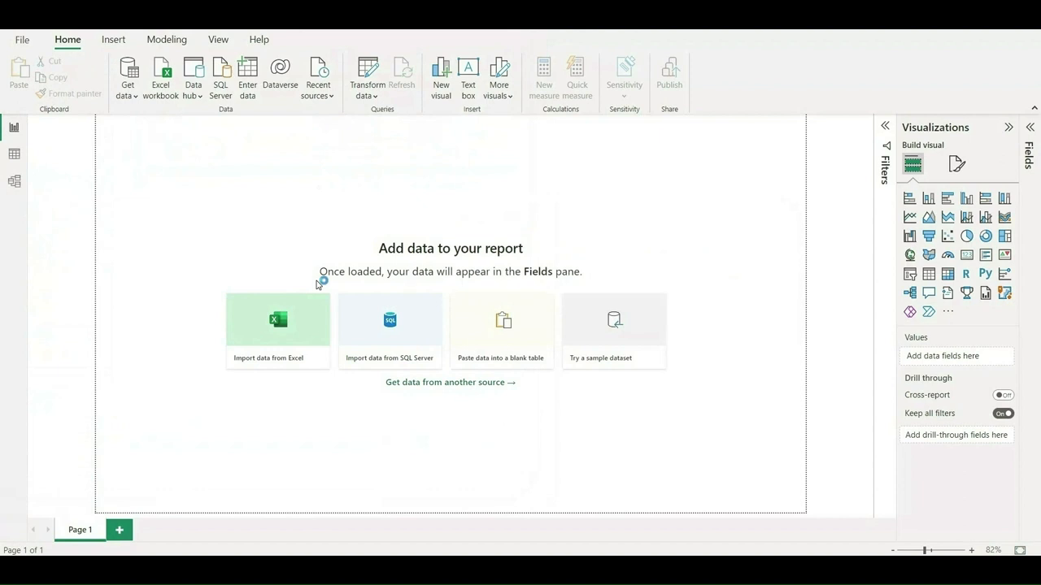
{"action": "left_click", "coordinate": [277, 319]}
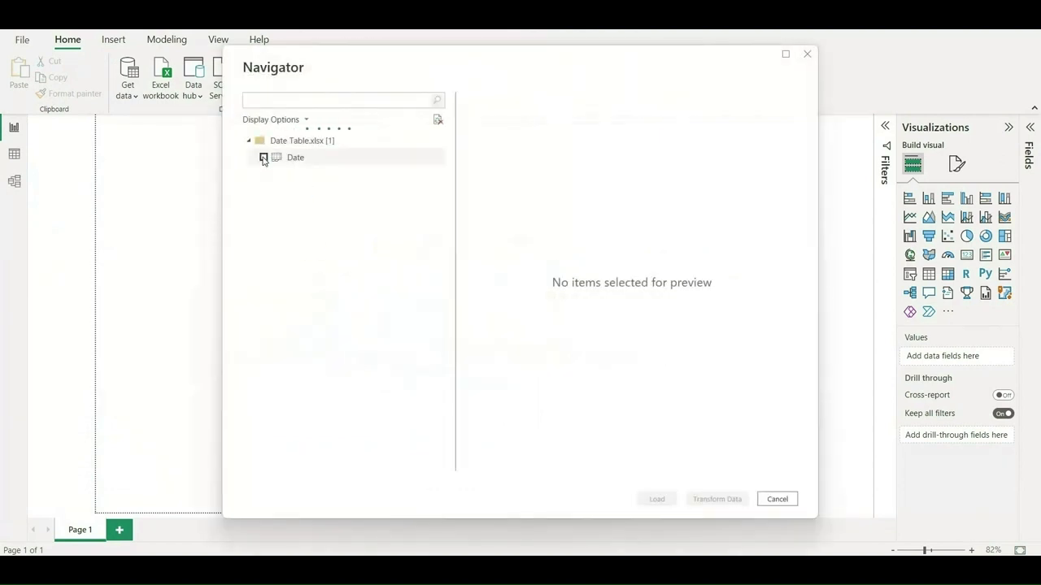
{"action": "left_click", "coordinate": [263, 156]}
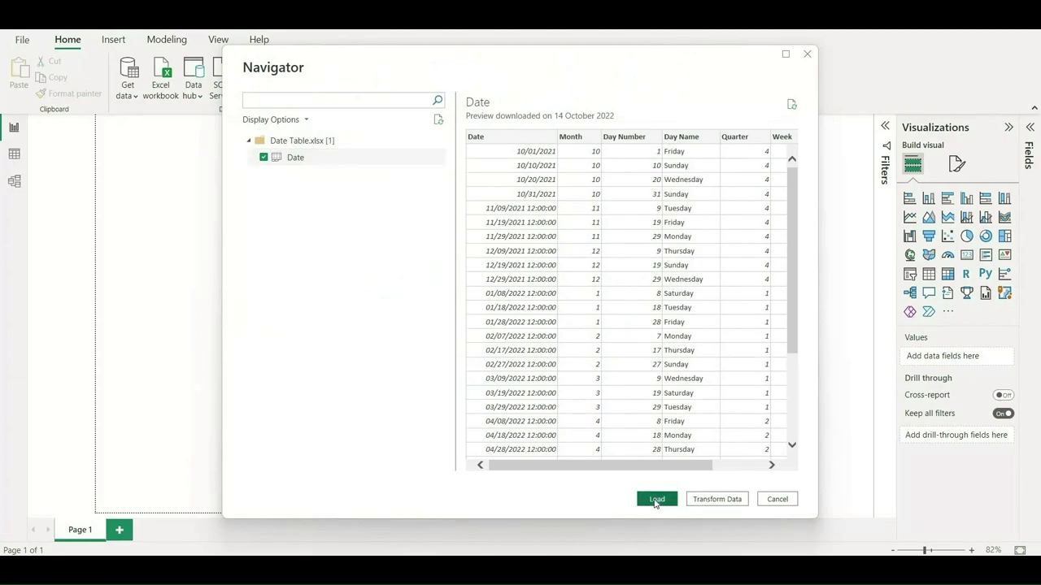
{"action": "left_click", "coordinate": [657, 497]}
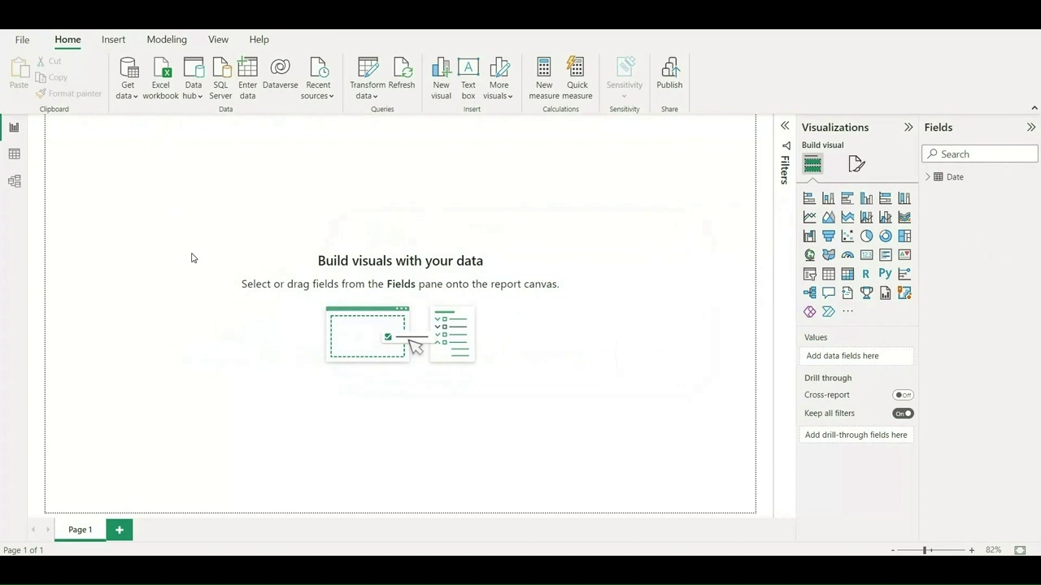
{"action": "mouse_move", "coordinate": [171, 156]}
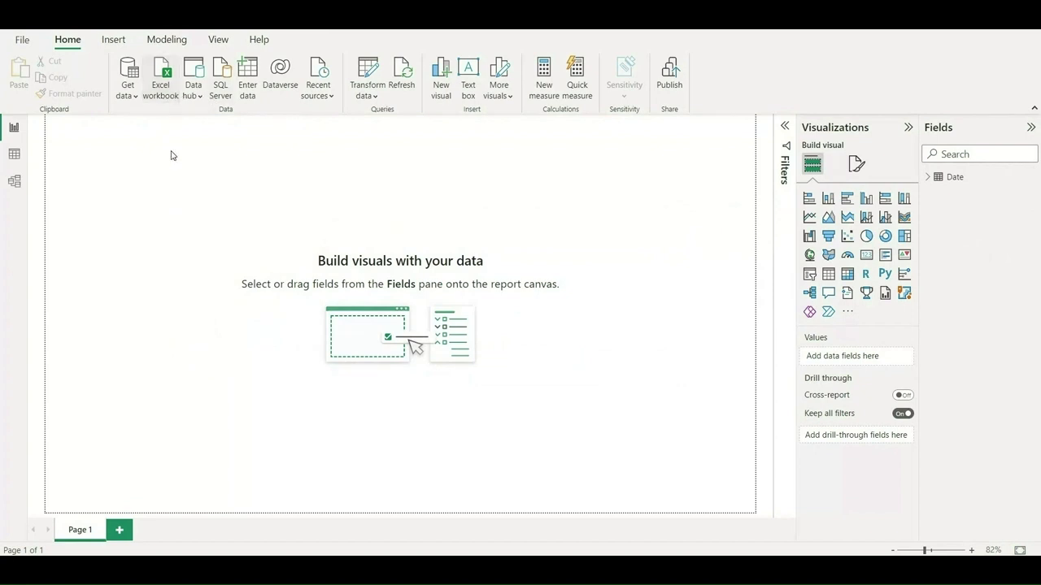
{"action": "mouse_move", "coordinate": [195, 168]}
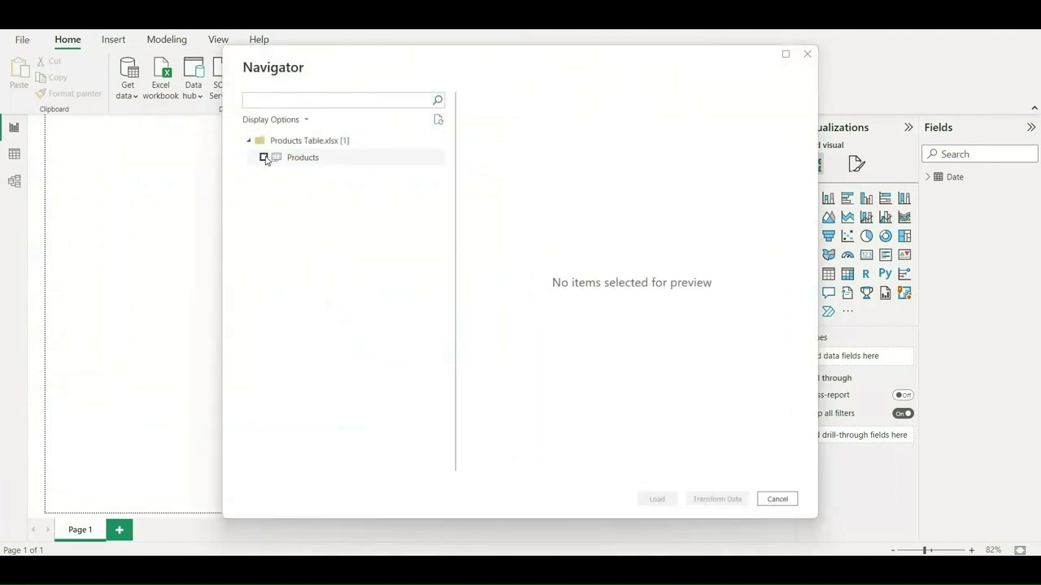
Import the Products sheet from Products Table.xlsx and the Sales sheet from Sales Table.xlsx.
{"action": "left_click", "coordinate": [264, 157]}
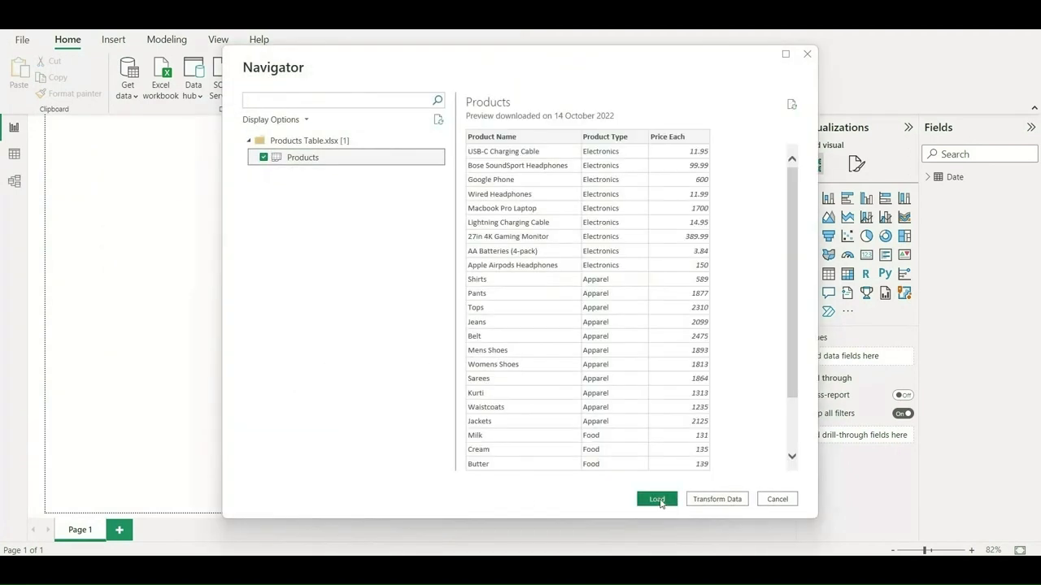
{"action": "left_click", "coordinate": [657, 497]}
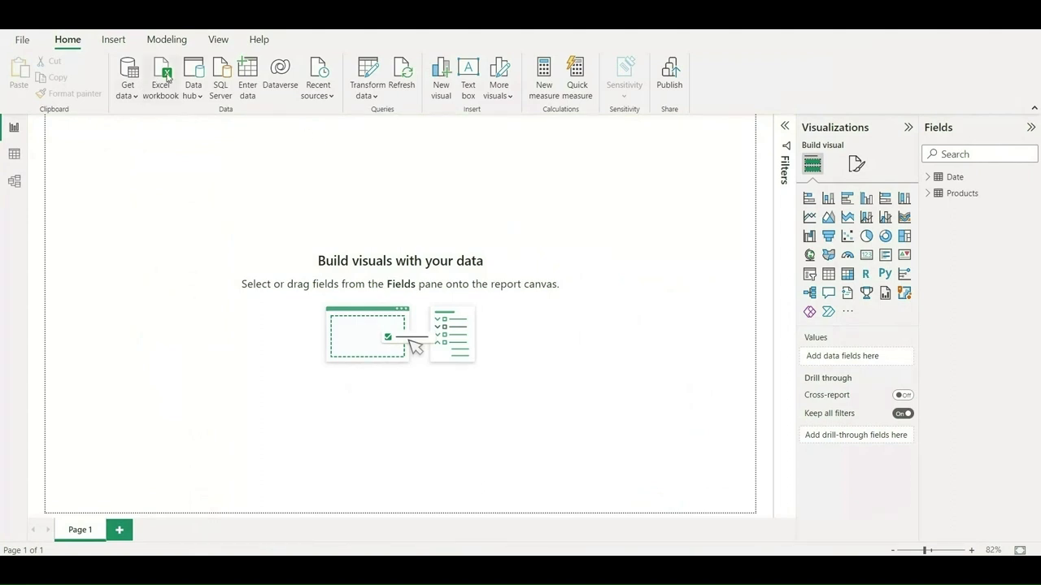
{"action": "left_click", "coordinate": [160, 78]}
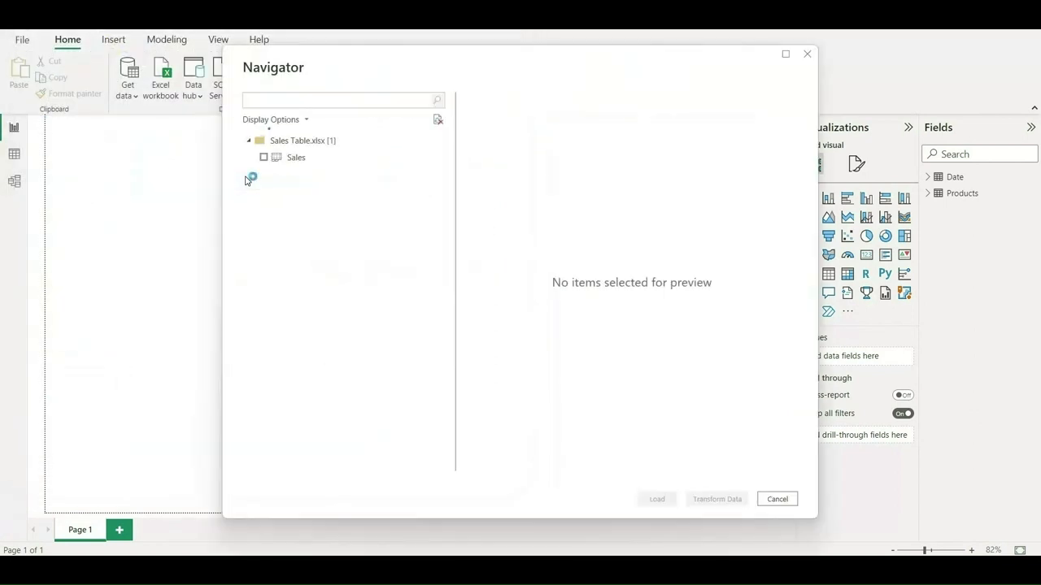
{"action": "left_click", "coordinate": [264, 156]}
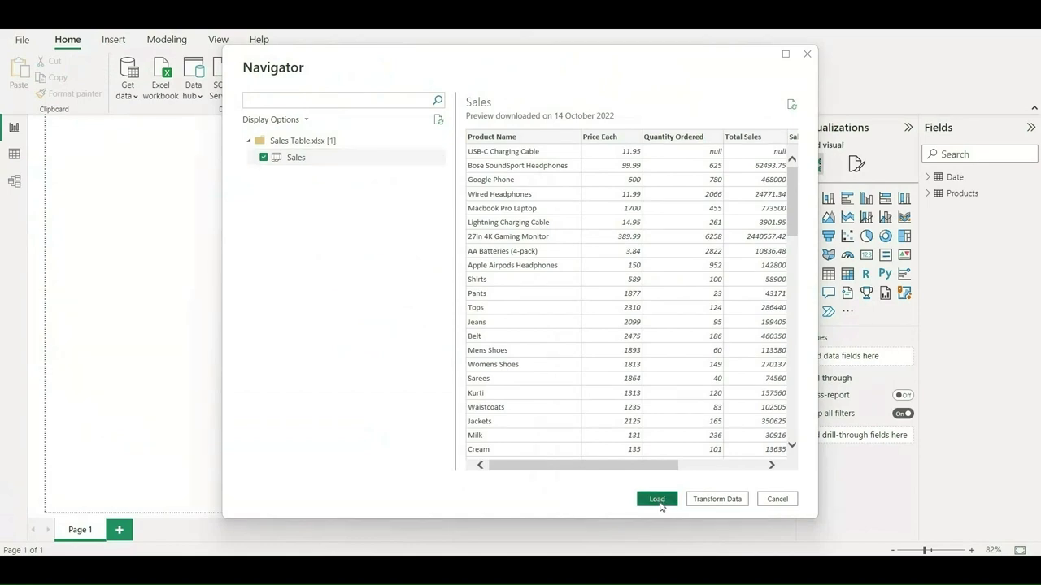
{"action": "left_click", "coordinate": [657, 499]}
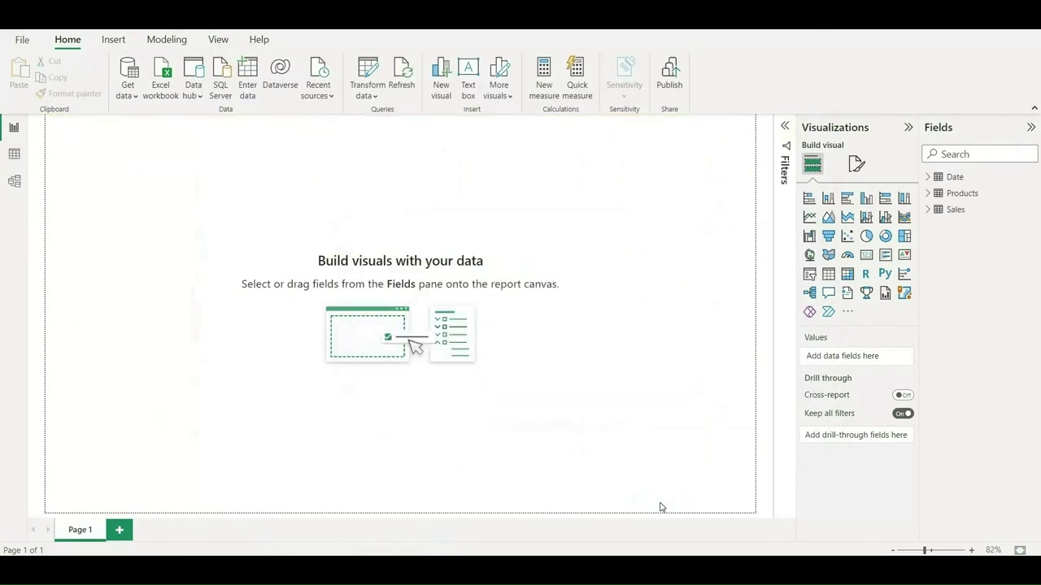
{"action": "mouse_move", "coordinate": [117, 220]}
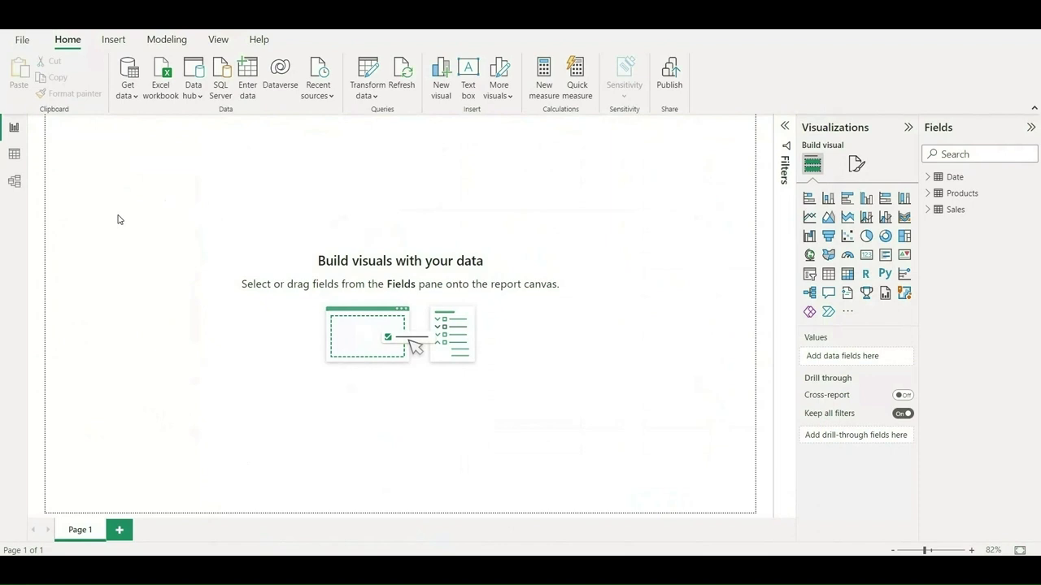
{"action": "mouse_move", "coordinate": [13, 154]}
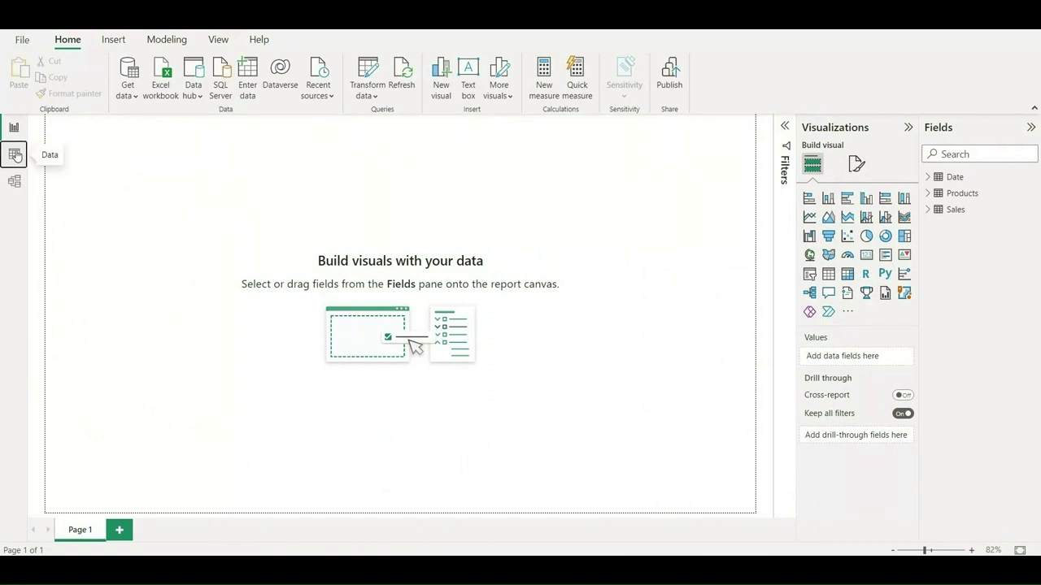
Review the Date, Products and Sales table rows in Data view.
{"action": "left_click", "coordinate": [13, 153]}
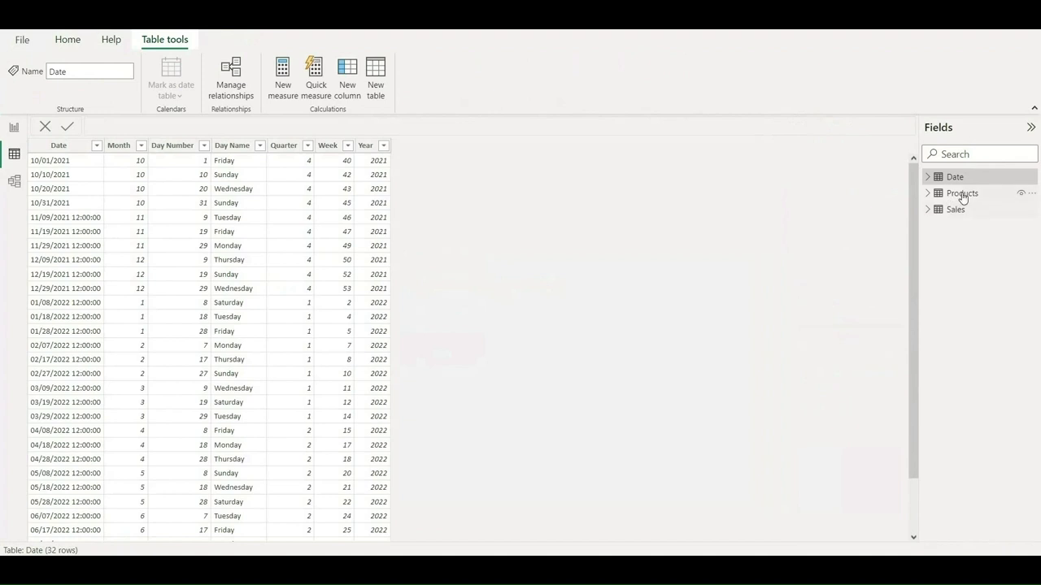
{"action": "left_click", "coordinate": [963, 192]}
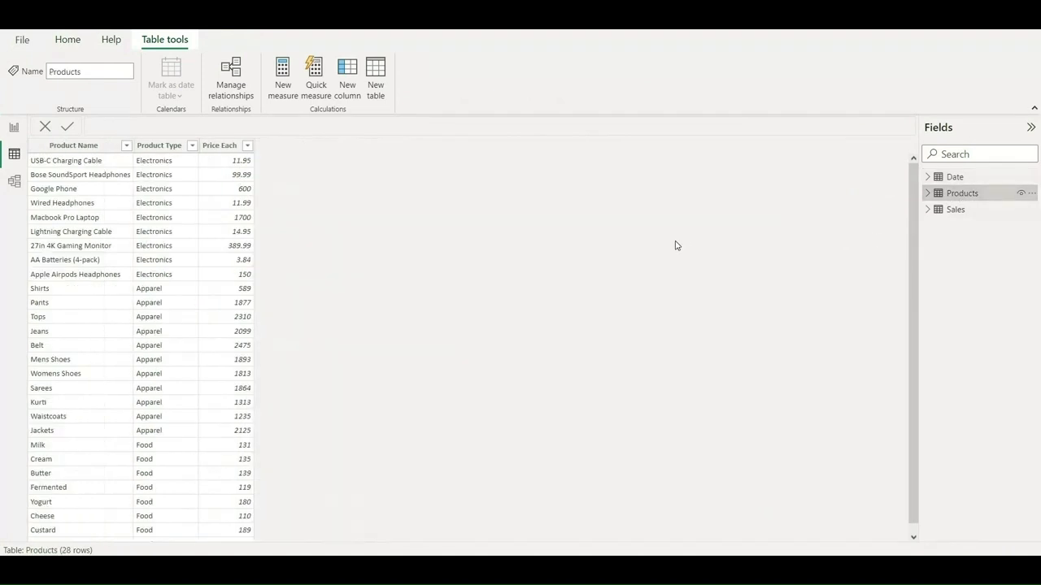
{"action": "left_click", "coordinate": [956, 210]}
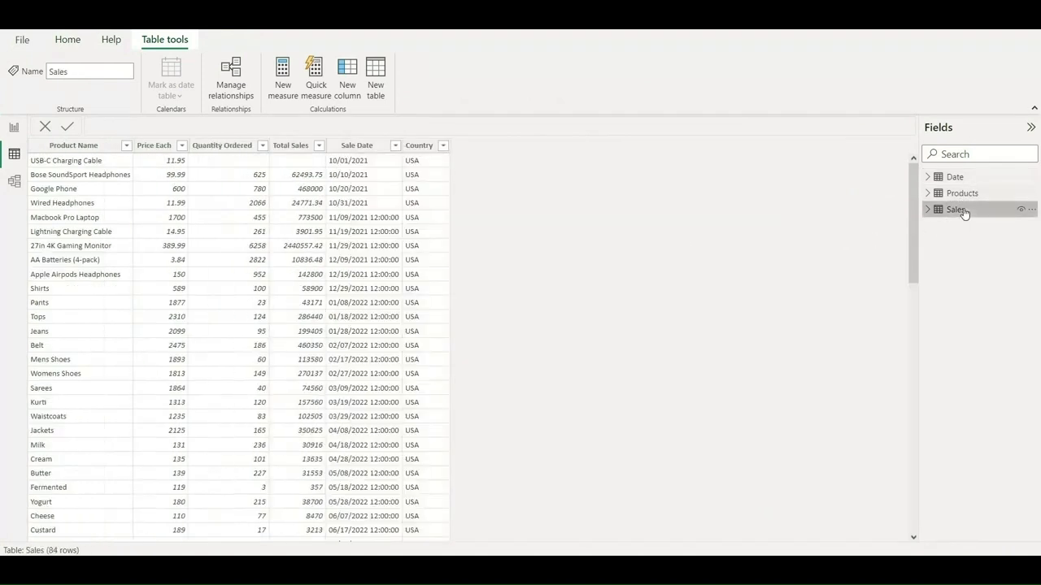
{"action": "mouse_move", "coordinate": [956, 210]}
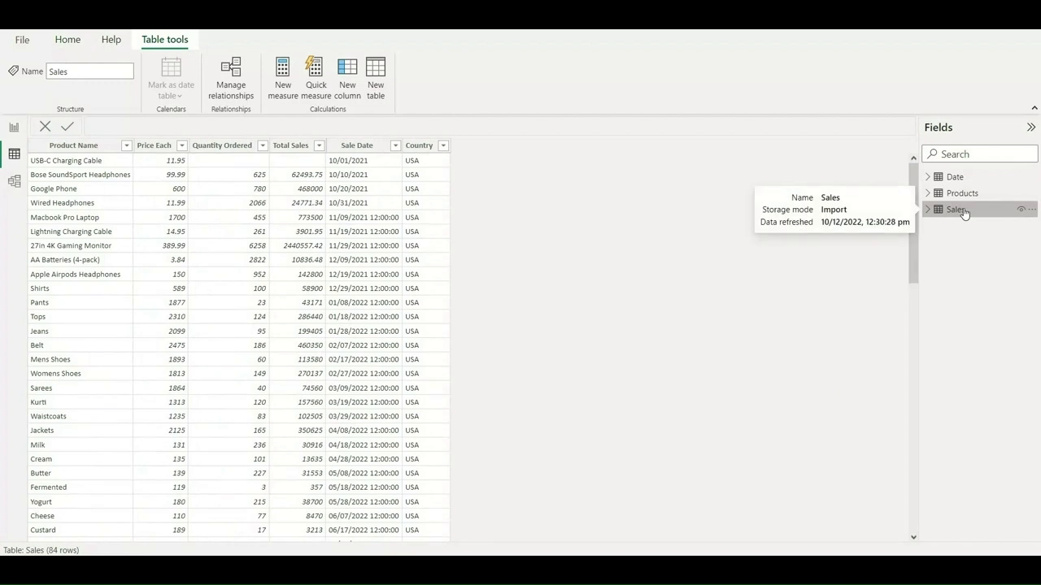
{"action": "mouse_move", "coordinate": [133, 263]}
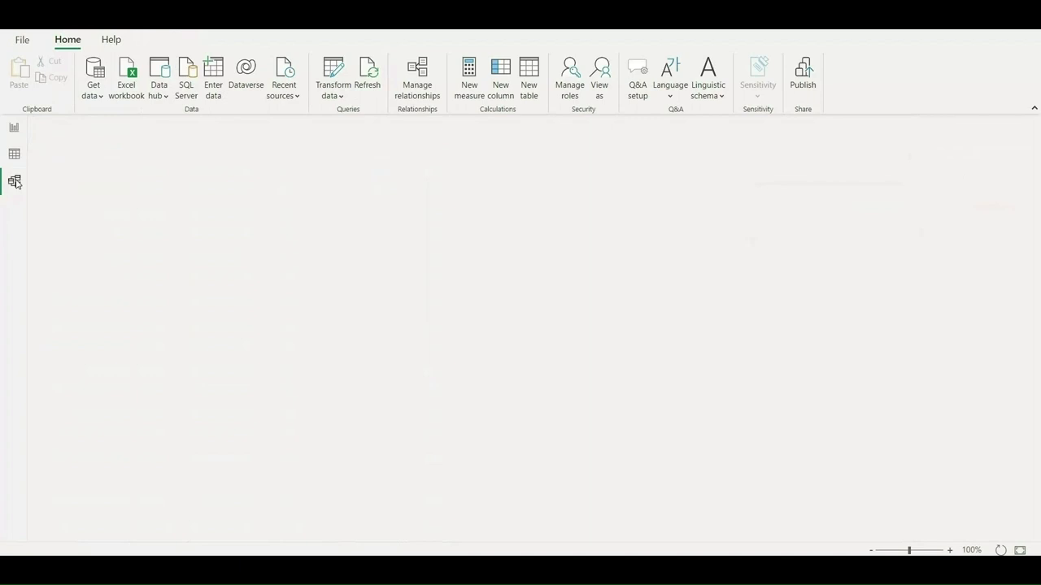
Switch to Model view and hide the properties panel beside the diagram.
{"action": "left_click", "coordinate": [15, 183]}
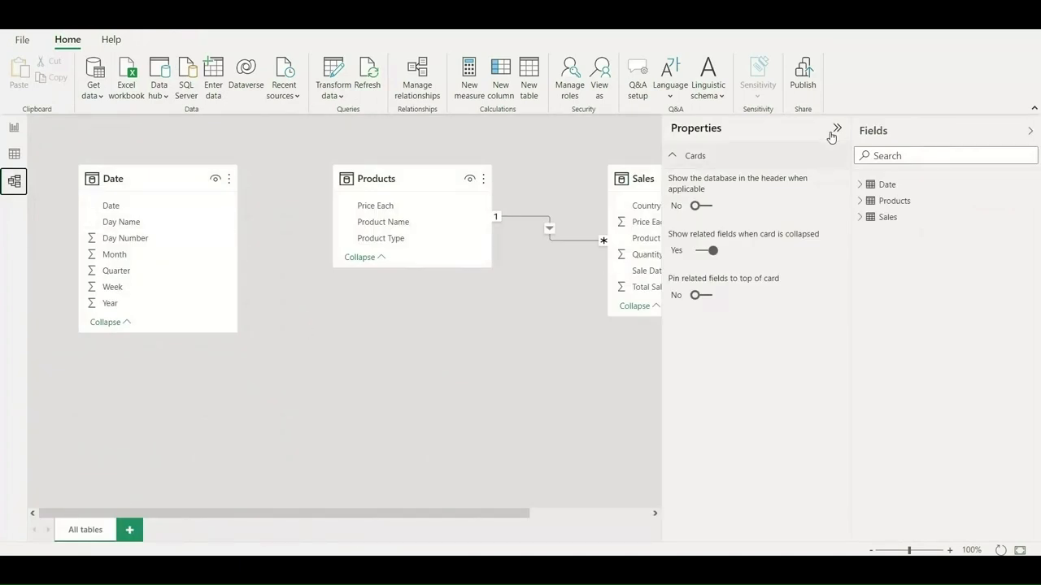
{"action": "left_click", "coordinate": [836, 128]}
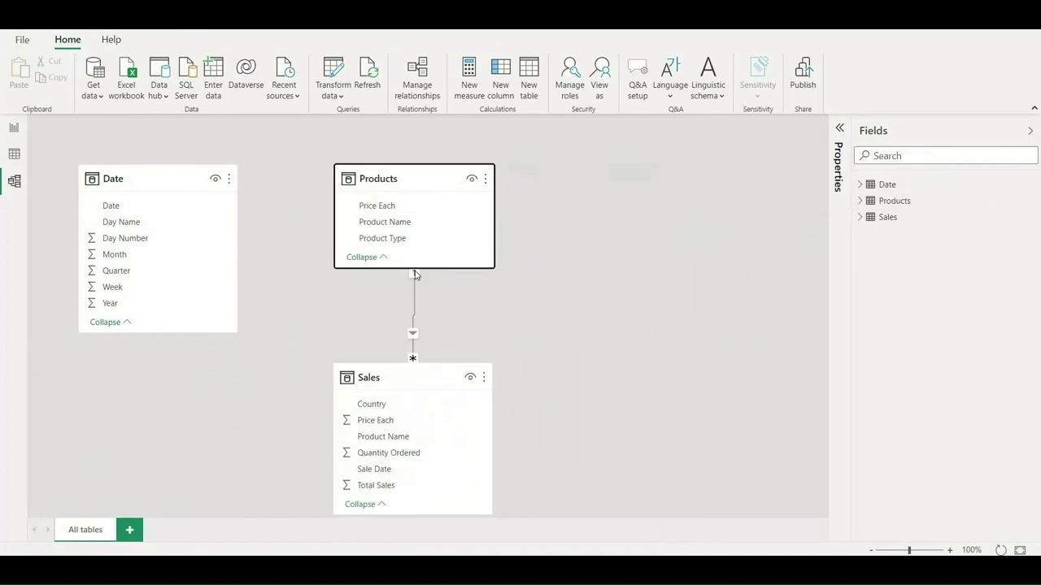
{"action": "mouse_move", "coordinate": [413, 292]}
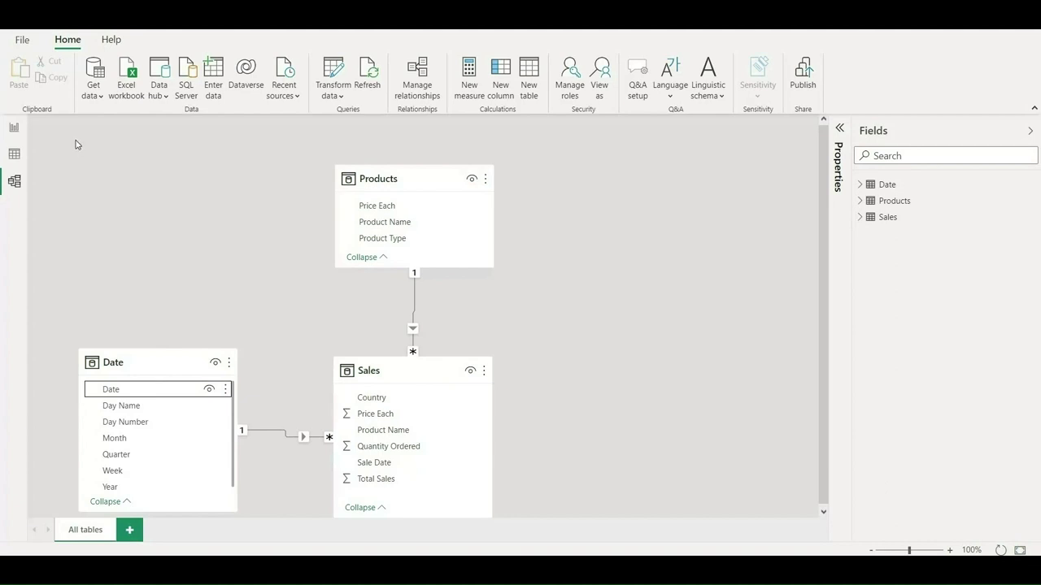
{"action": "mouse_move", "coordinate": [13, 129]}
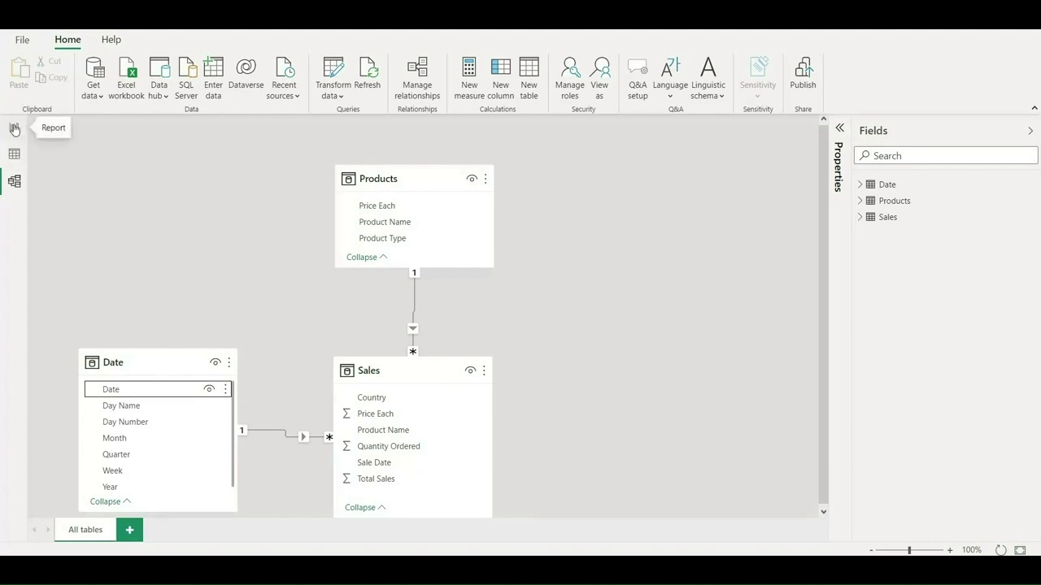
Return to the report page and expand the Date, Products and Sales field lists.
{"action": "left_click", "coordinate": [13, 127]}
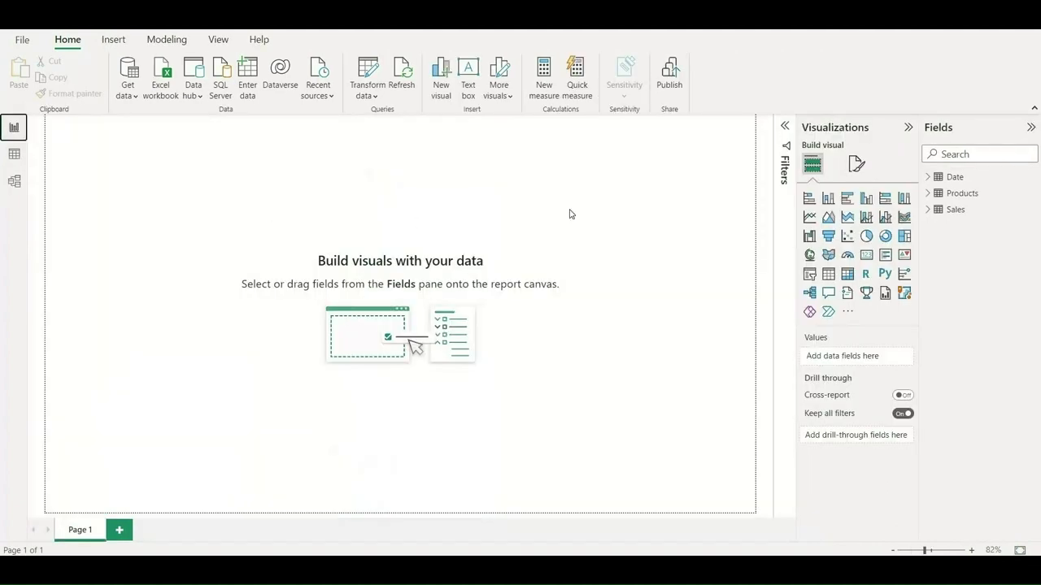
{"action": "mouse_move", "coordinate": [934, 179]}
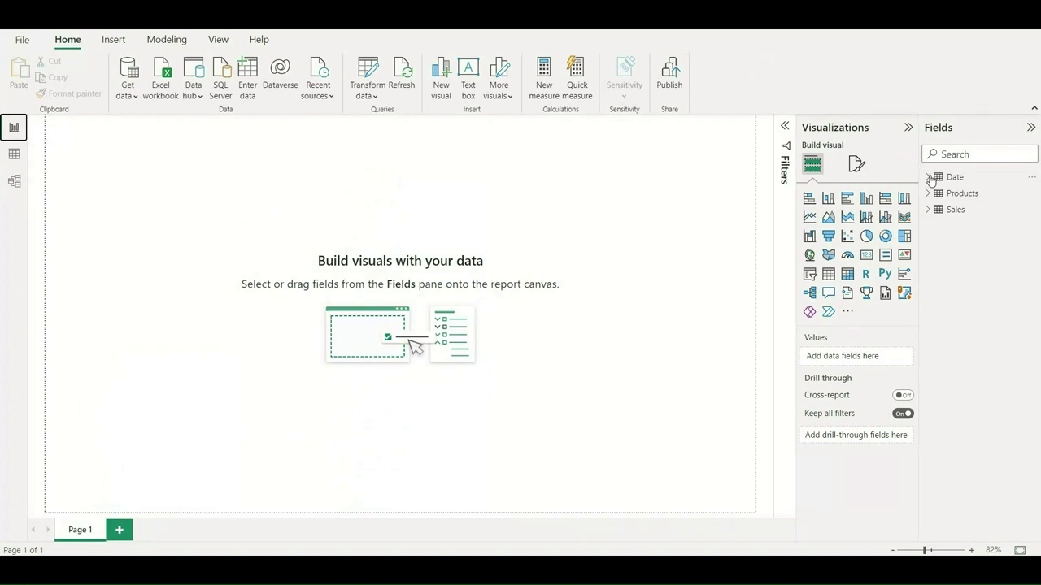
{"action": "left_click", "coordinate": [927, 175]}
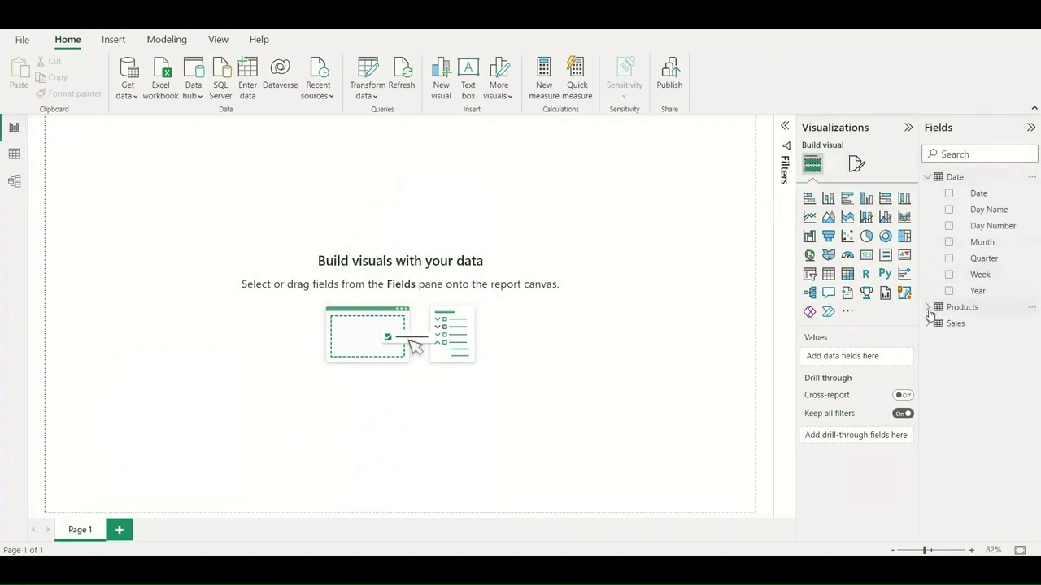
{"action": "left_click", "coordinate": [931, 307]}
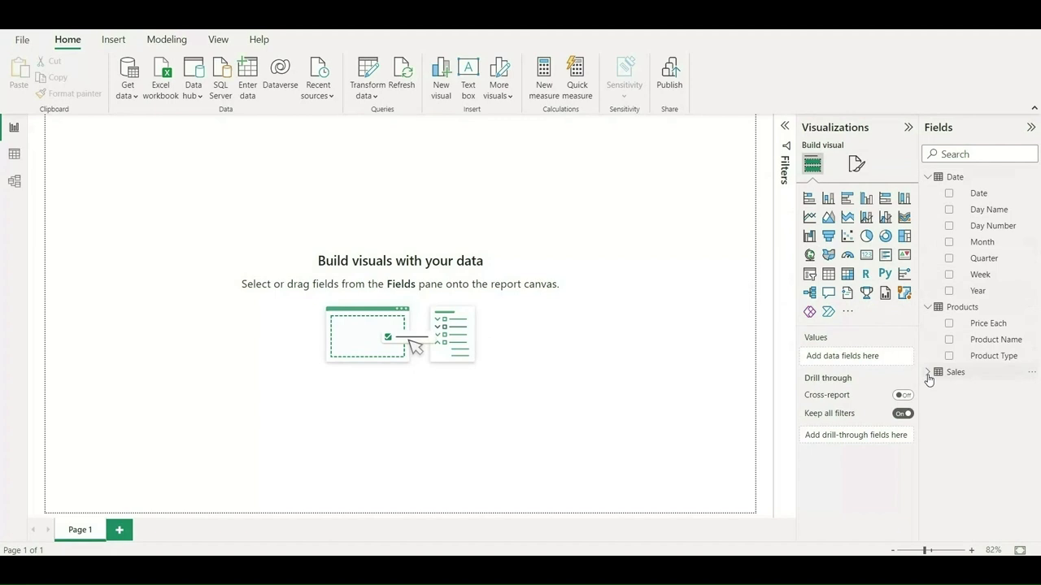
{"action": "left_click", "coordinate": [939, 371]}
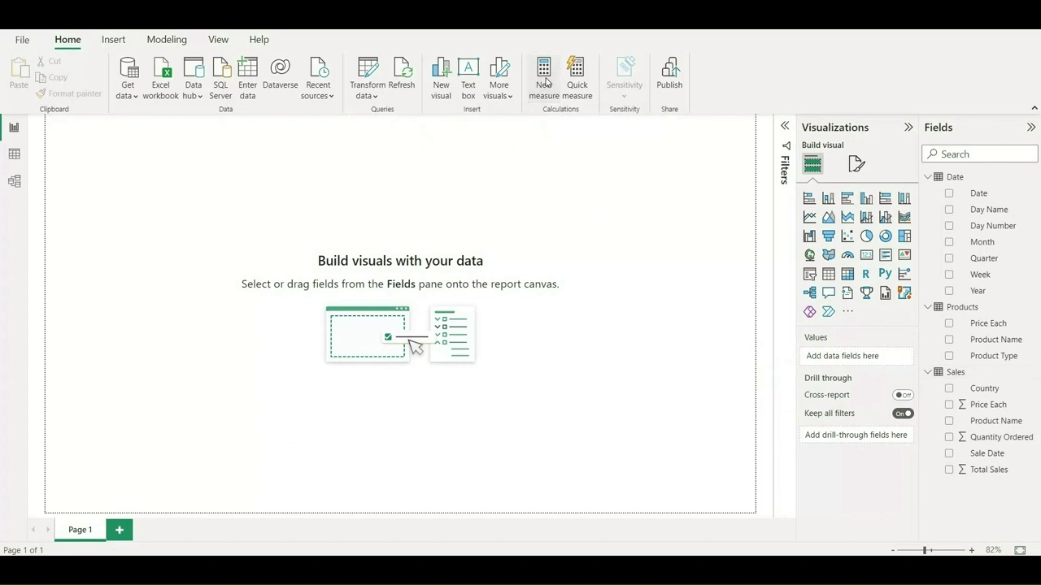
Start a Chosen Product Category measure beginning with "Showing Sales For: " &.
{"action": "left_click", "coordinate": [544, 78]}
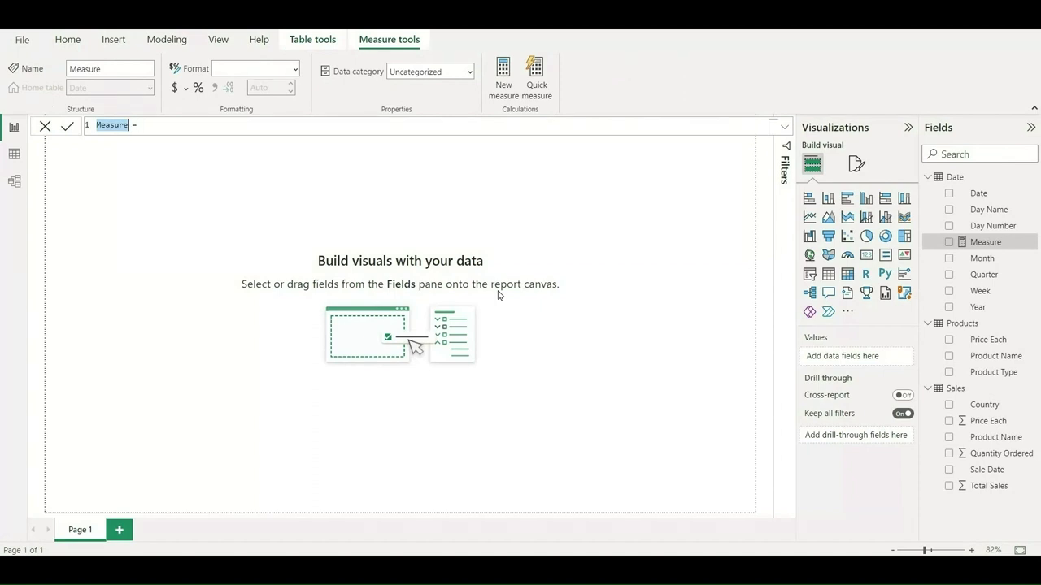
{"action": "type", "text": "Cjosen ="}
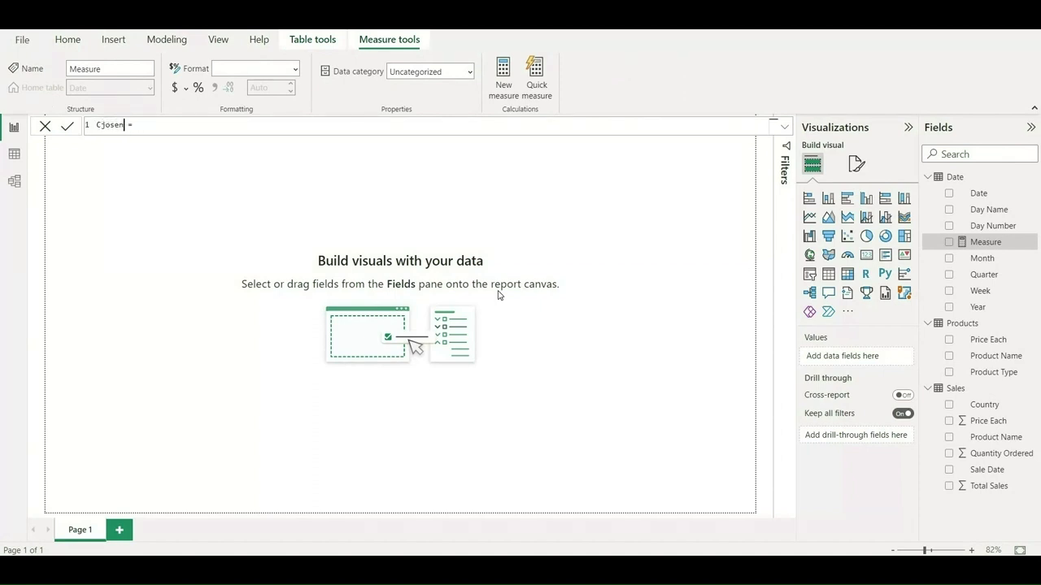
{"action": "type", "text": "Pro"}
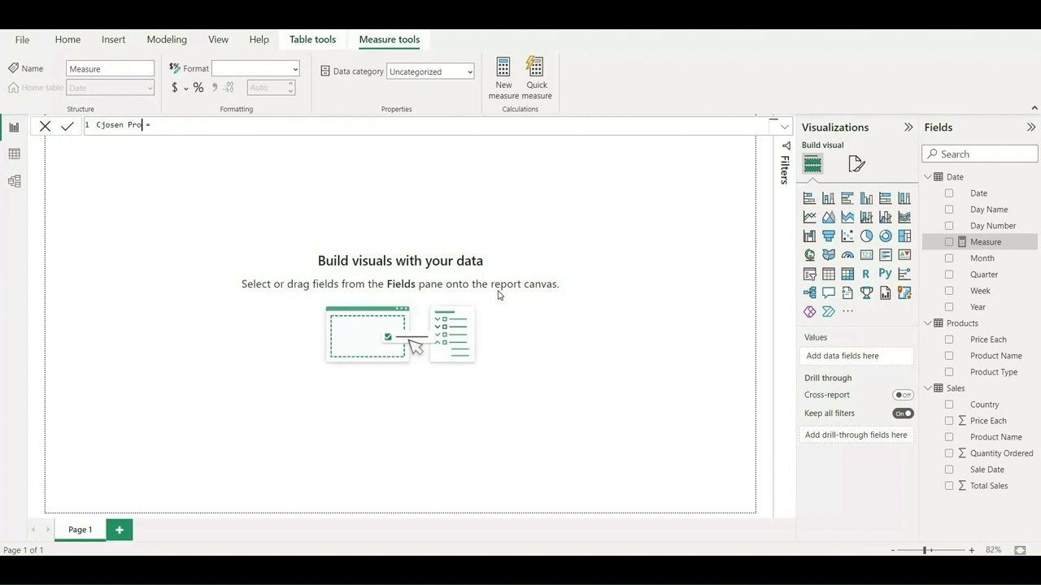
{"action": "type", "text": "duct"}
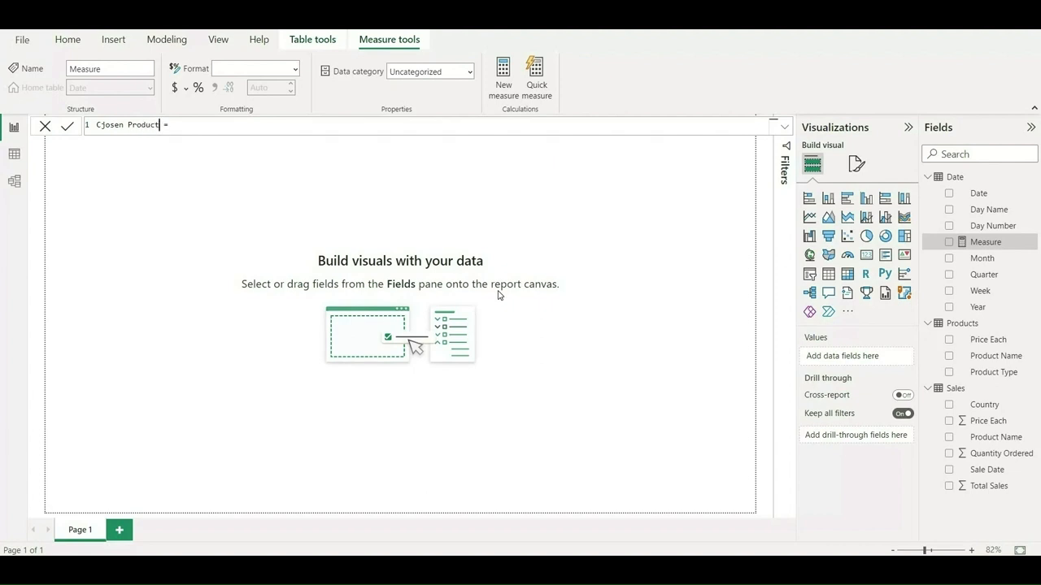
{"action": "type", "text": "Cat"}
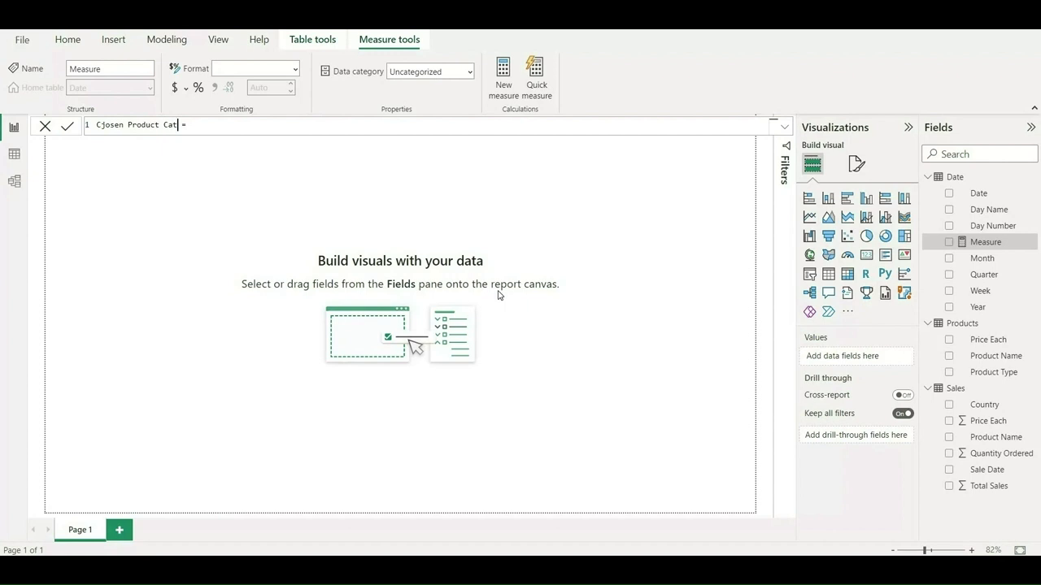
{"action": "type", "text": "egory"}
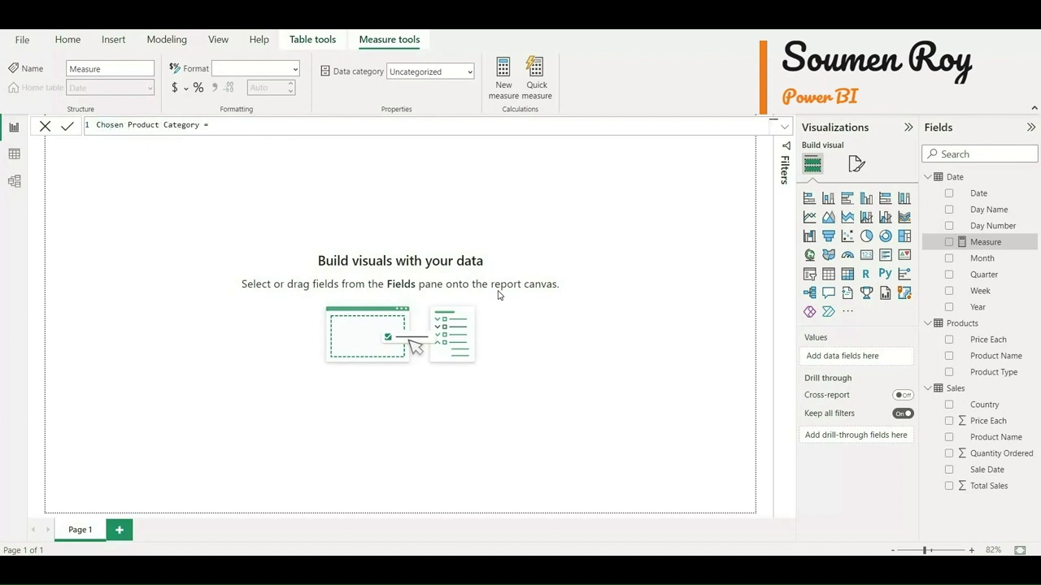
{"action": "type", "text": "\"Showing"}
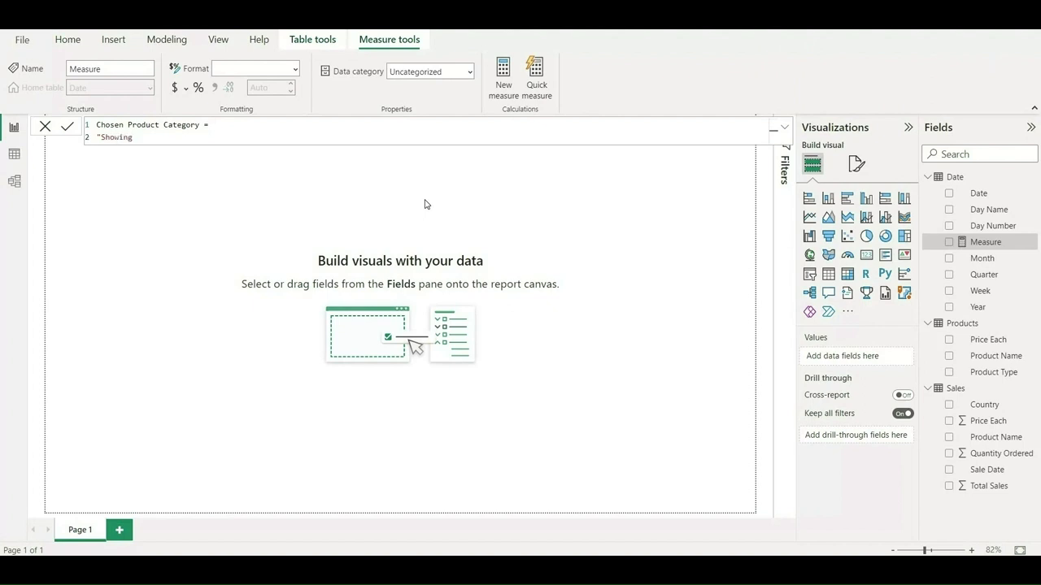
{"action": "type", "text": "Sales"}
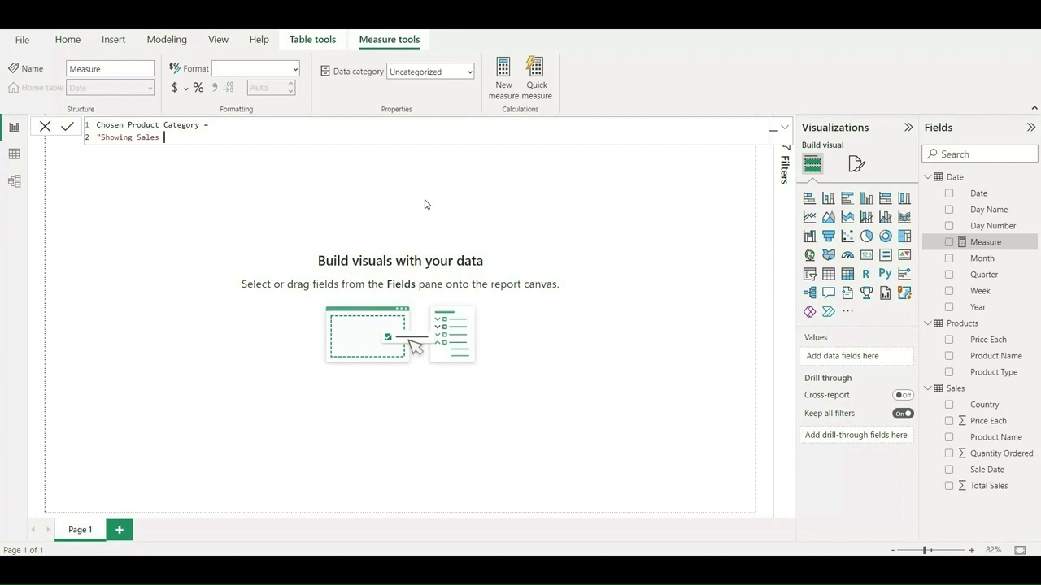
{"action": "type", "text": "For:"}
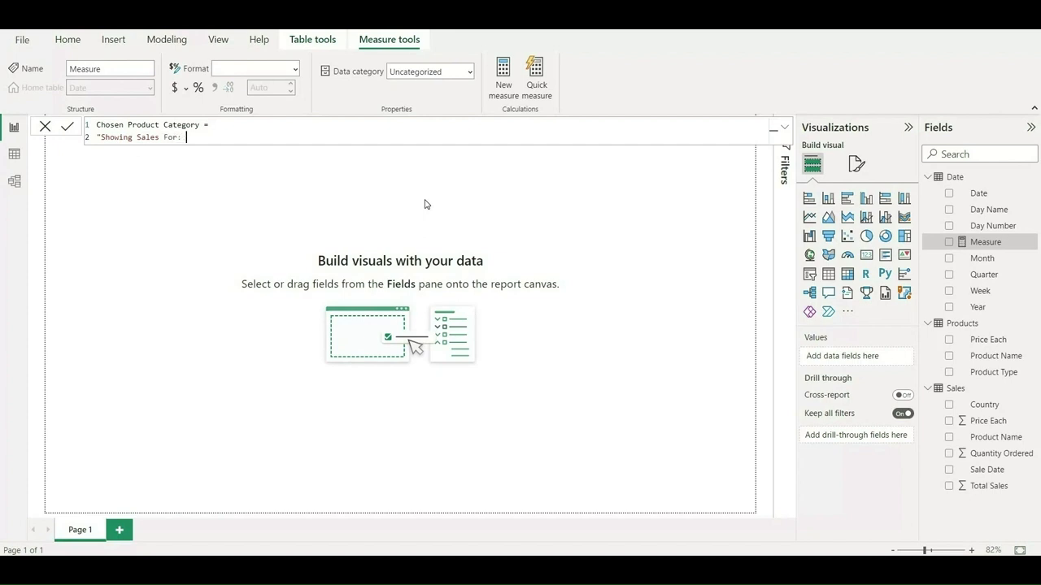
{"action": "type", "text": "\""}
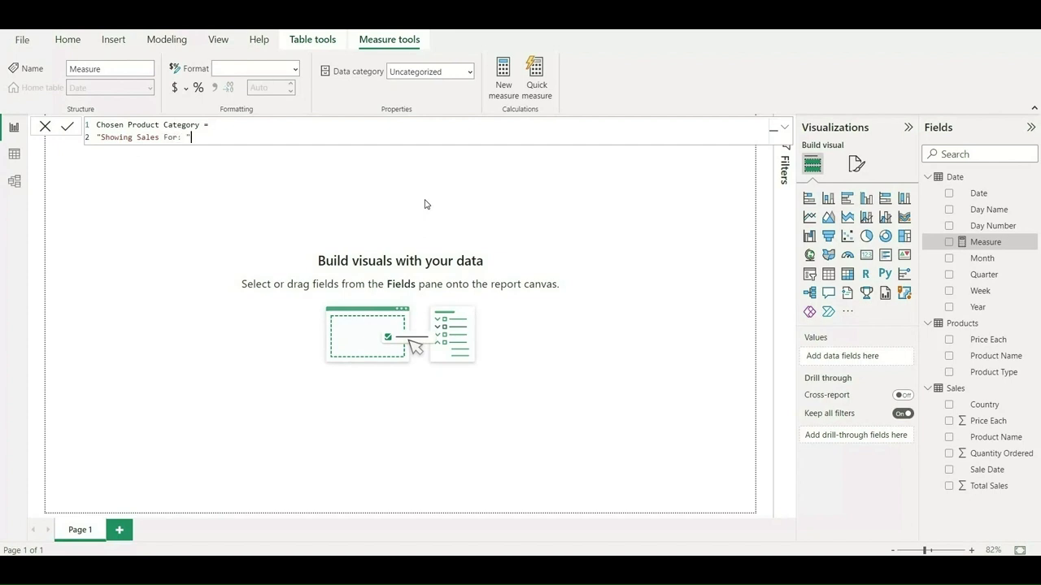
{"action": "type", "text": "&"}
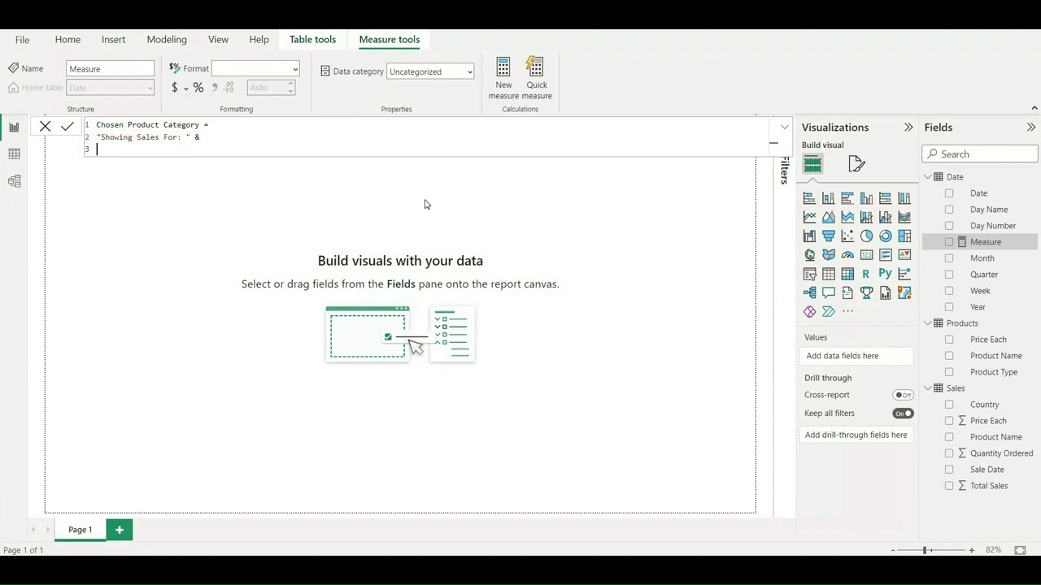
Complete it with CONCATENATEX(VALUES(Products[Product Type]), Products[Product Type], ", ", Products[Product Type]).
{"action": "type", "text": "Con"}
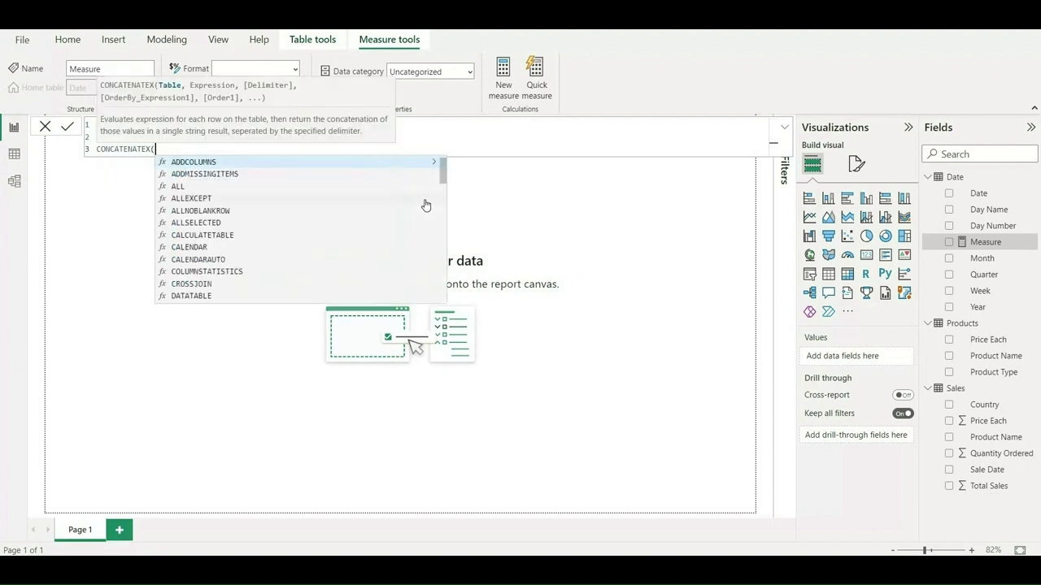
{"action": "type", "text": "va"}
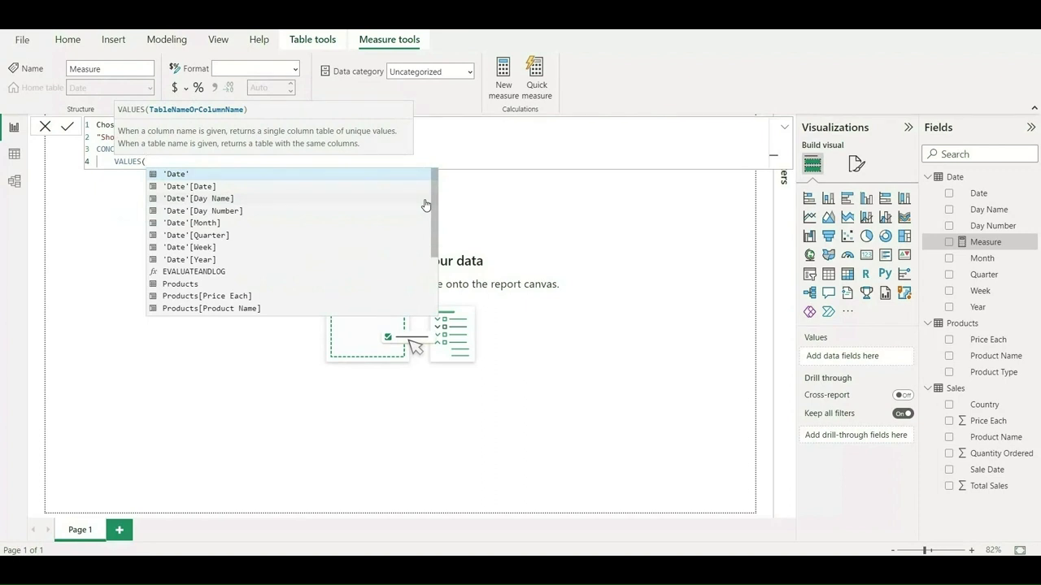
{"action": "type", "text": "pr"}
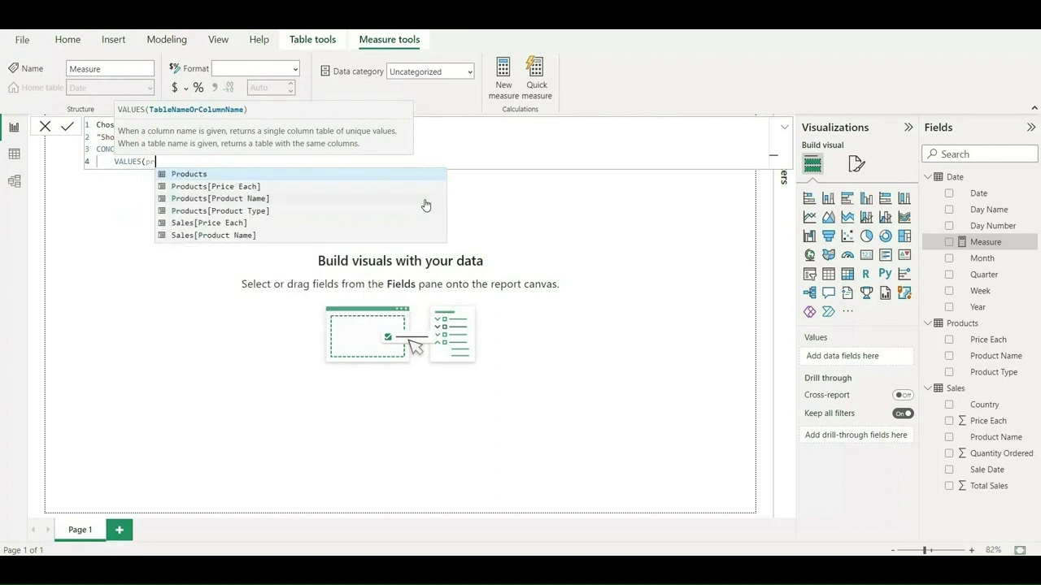
{"action": "type", "text": "oducts[Product Type])"}
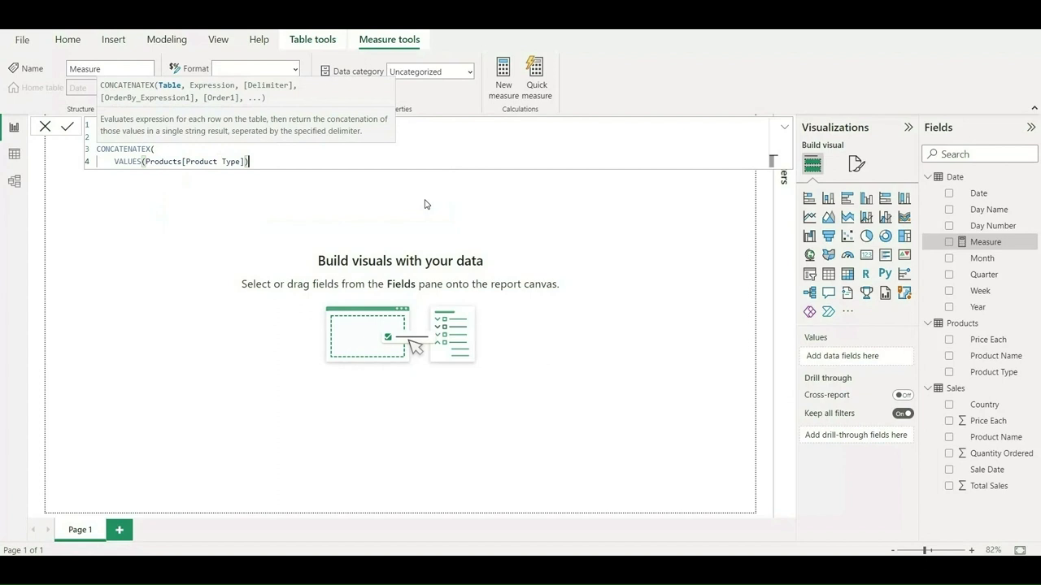
{"action": "type", "text": ","}
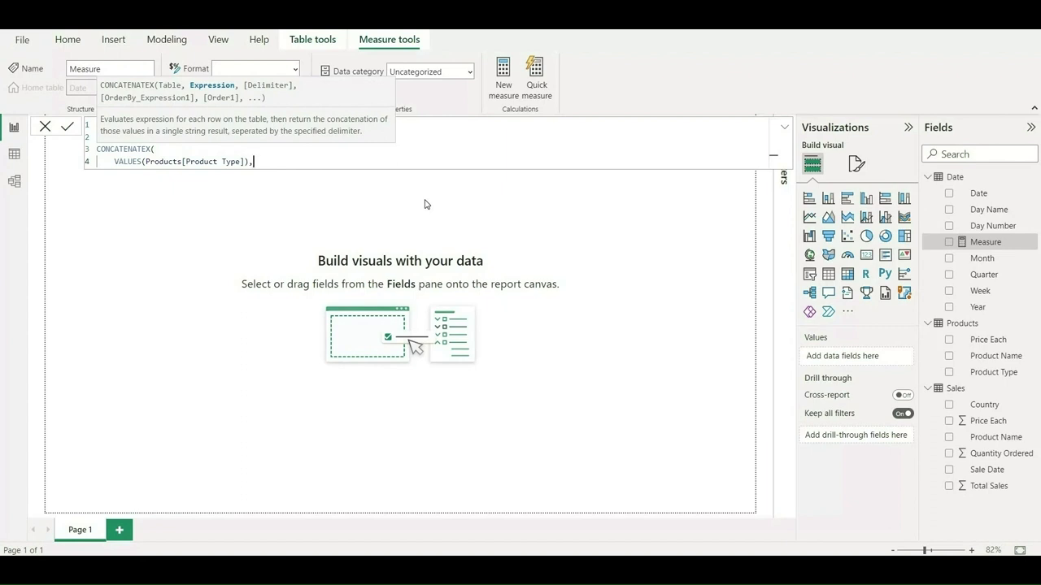
{"action": "type", "text": "p"}
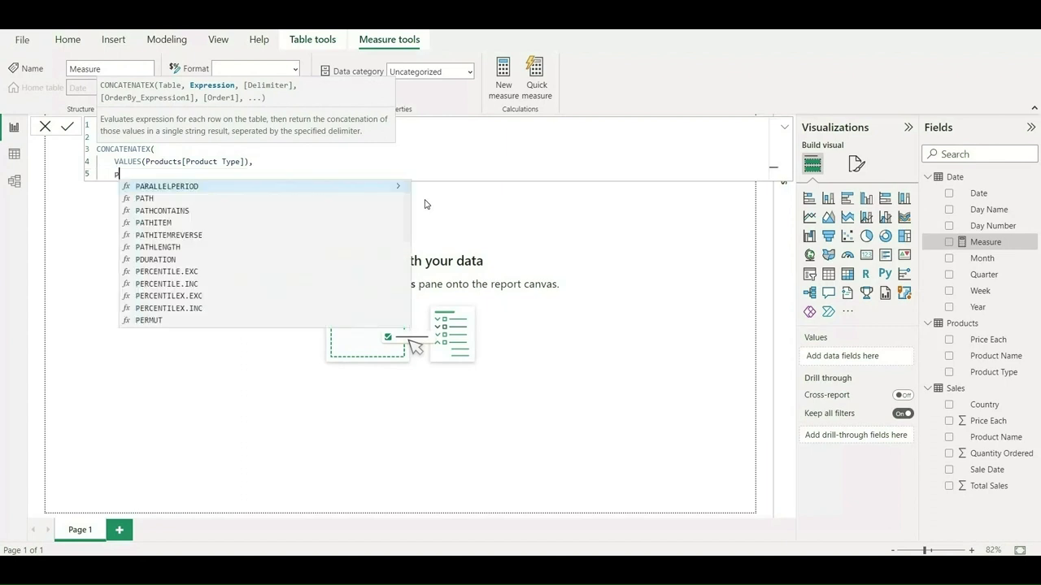
{"action": "type", "text": "Products[Product Type]"}
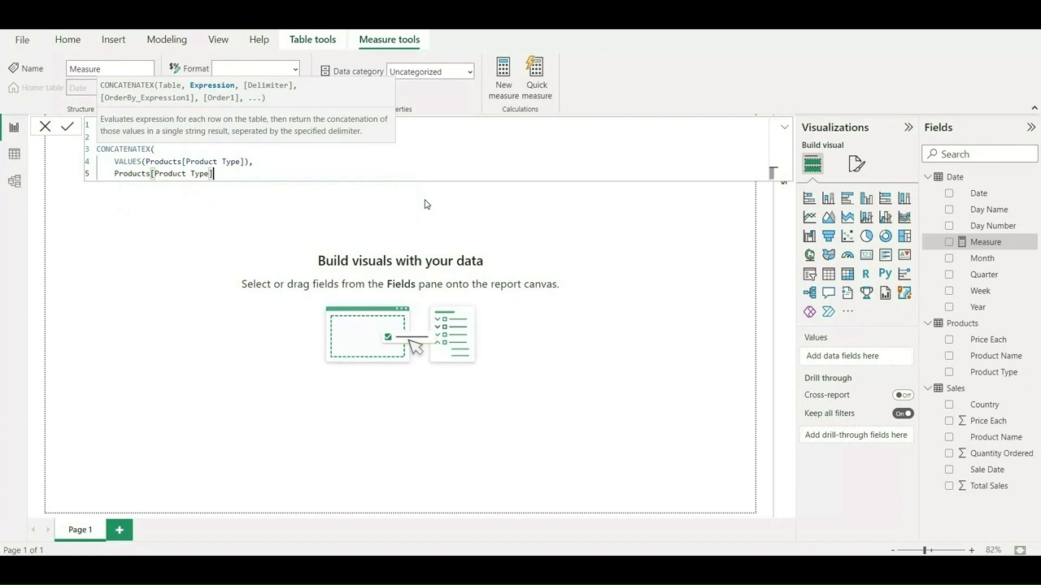
{"action": "type", "text": ","}
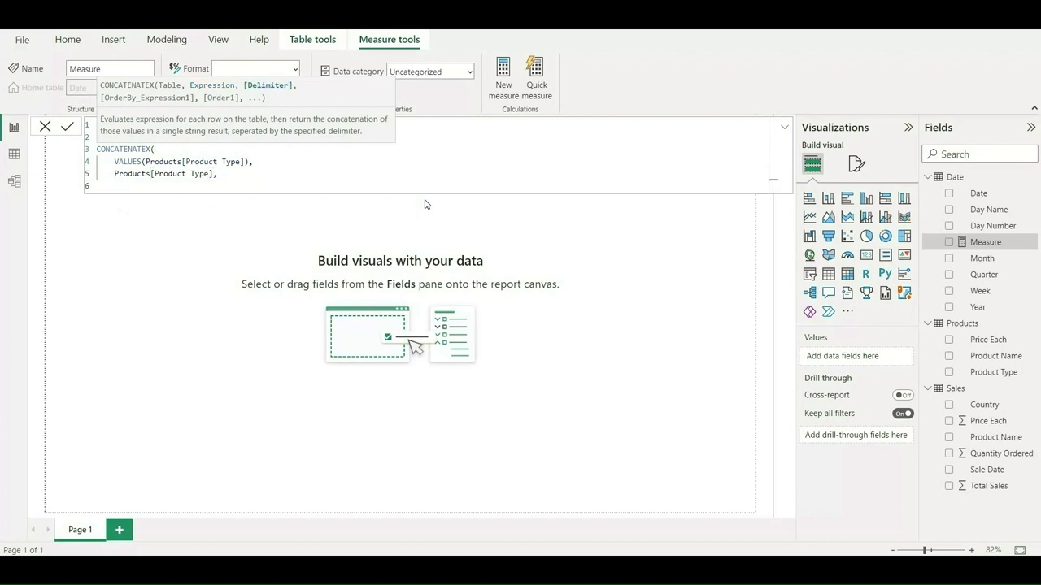
{"action": "type", "text": "\", \","}
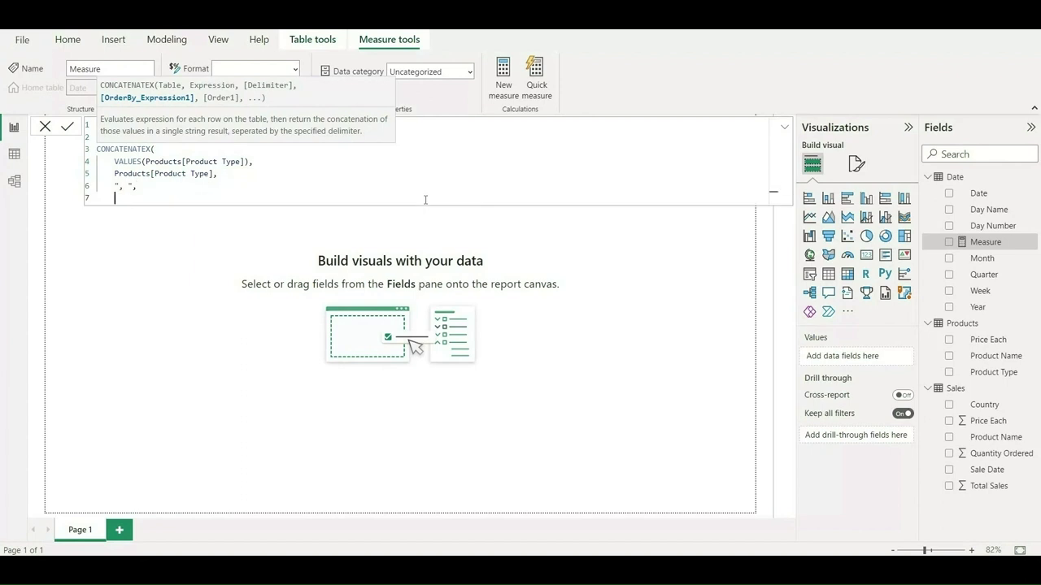
{"action": "type", "text": "Products[Product Type"}
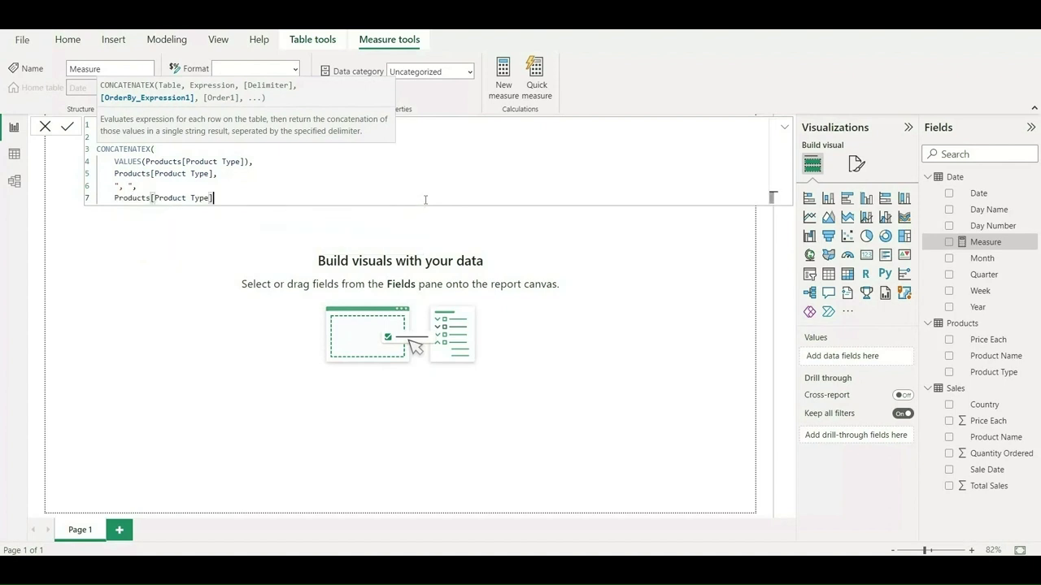
{"action": "type", "text": ","}
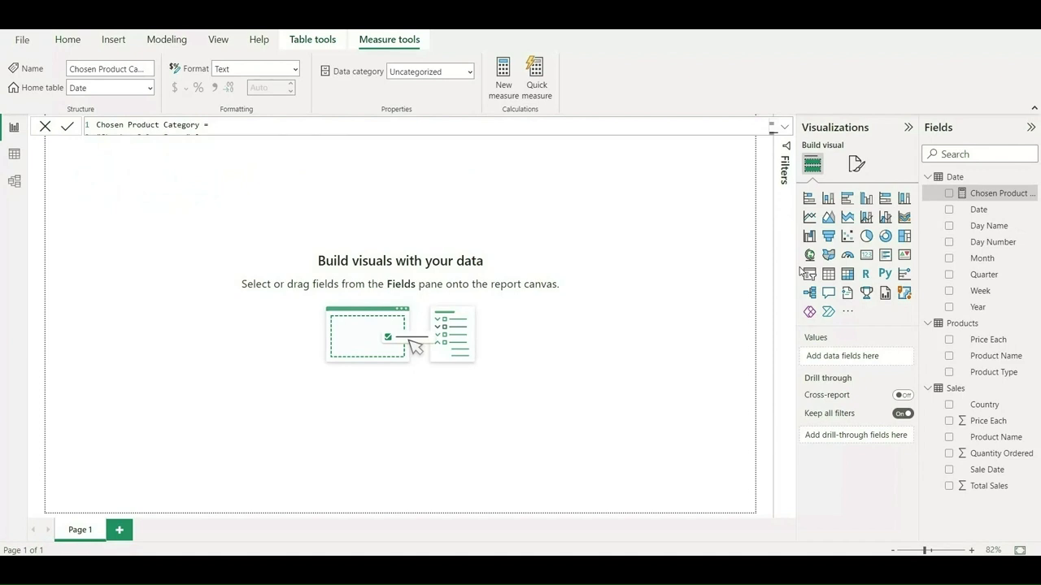
{"action": "mouse_move", "coordinate": [865, 260]}
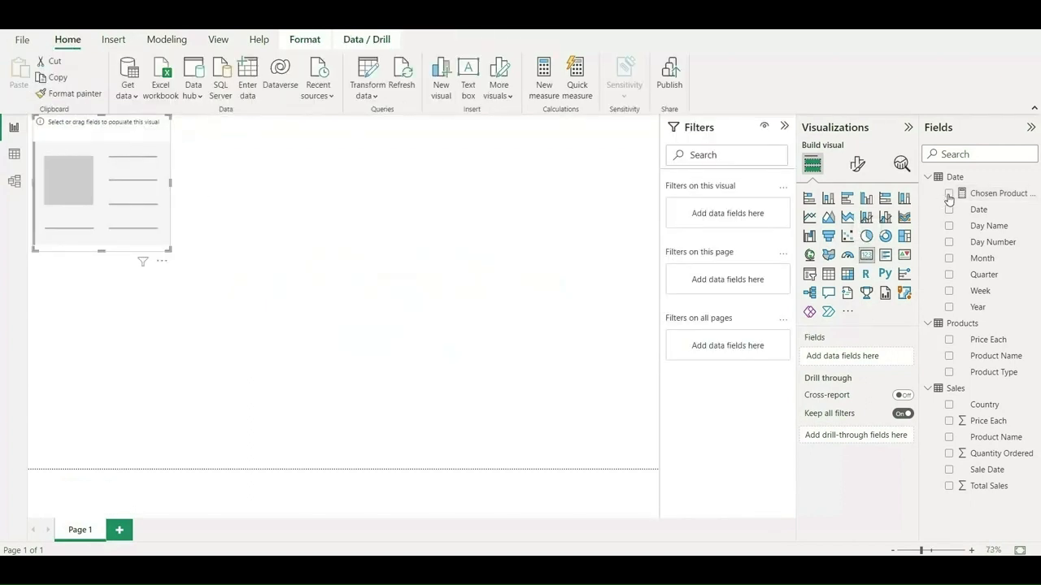
Show the Chosen Product Category measure in a card reading 'Showing Sales For: Apparel, Electronics, Food'.
{"action": "left_click", "coordinate": [950, 194]}
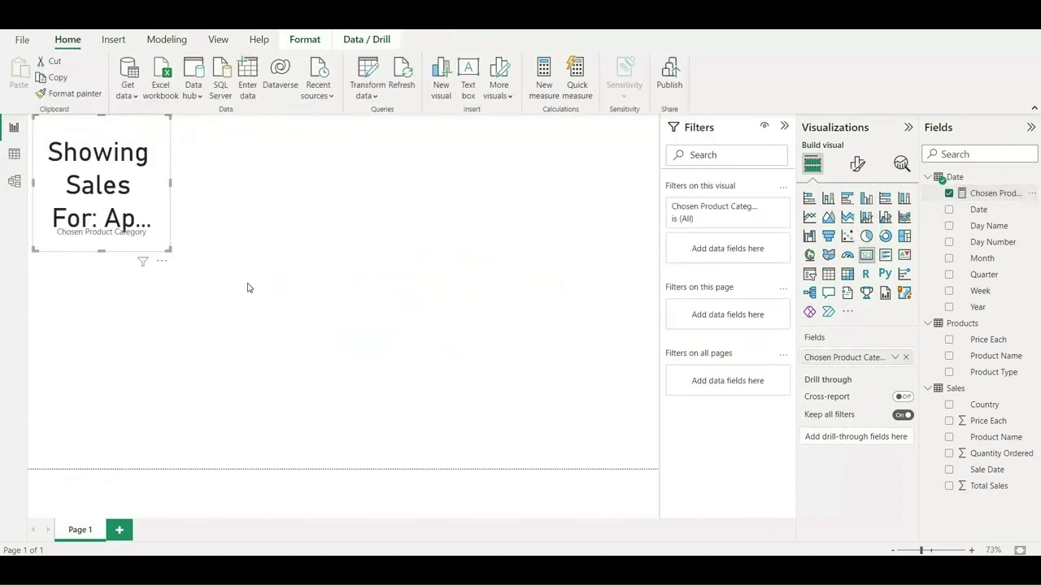
{"action": "mouse_move", "coordinate": [246, 254]}
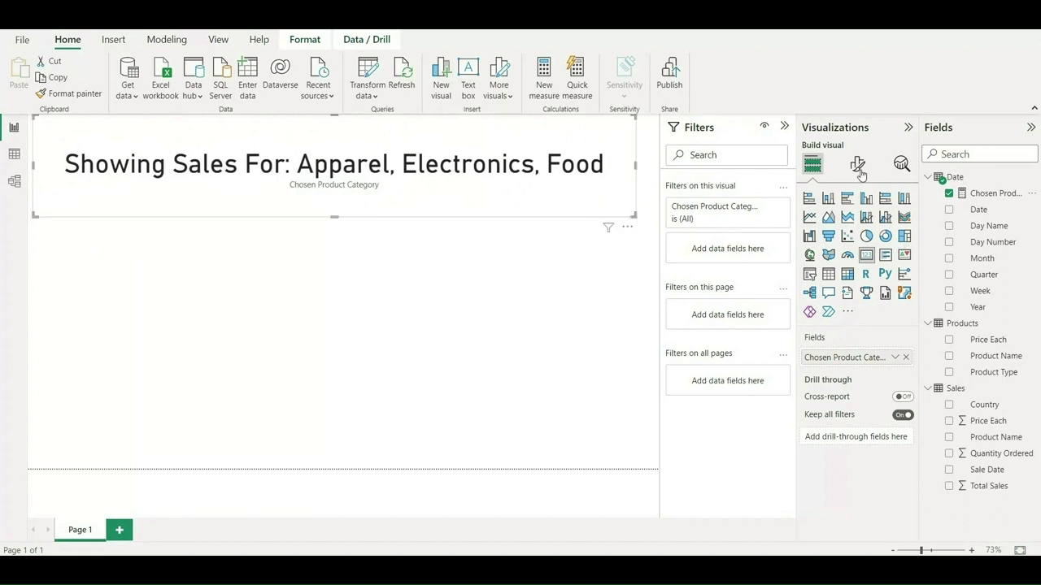
{"action": "left_click", "coordinate": [857, 165]}
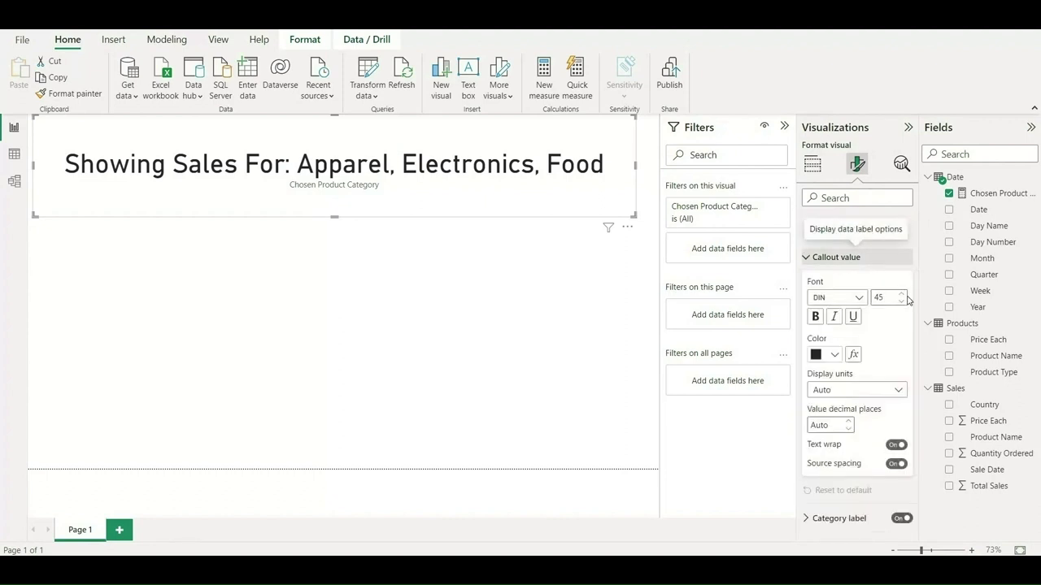
Lower the card's callout value font size from 45 to 20.
{"action": "left_click", "coordinate": [901, 301]}
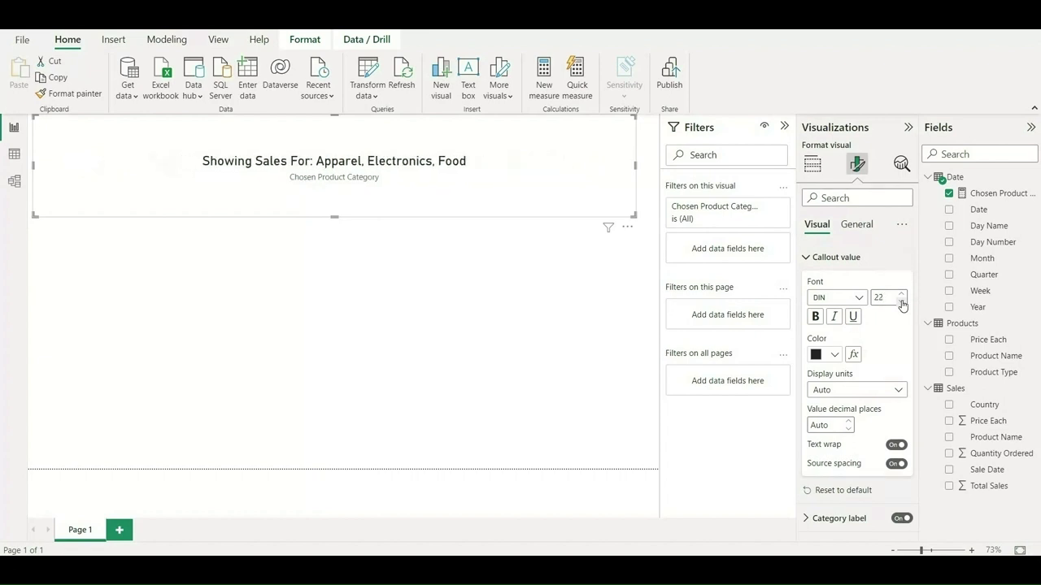
{"action": "left_click", "coordinate": [900, 301]}
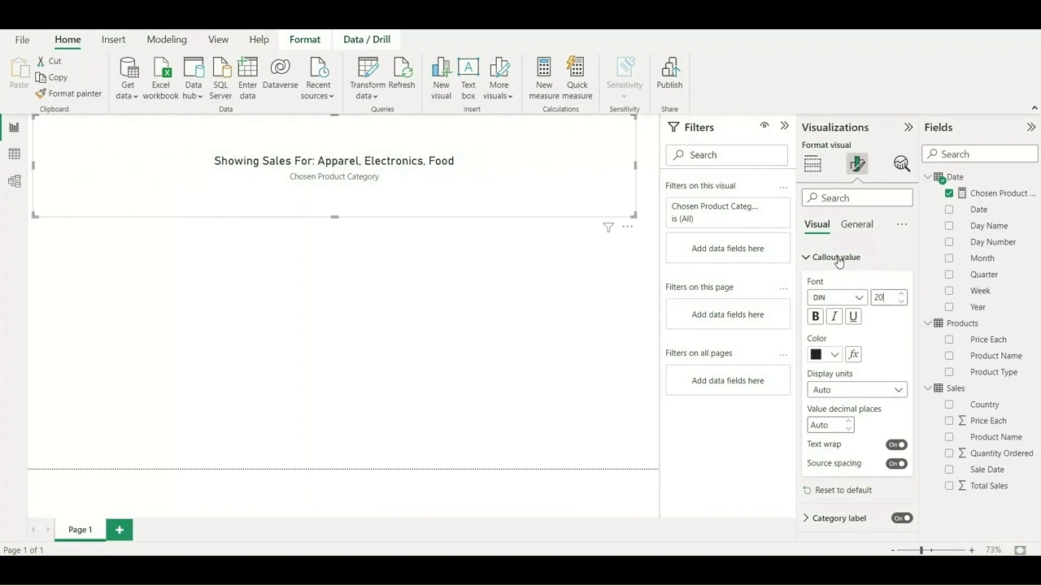
{"action": "left_click", "coordinate": [836, 257]}
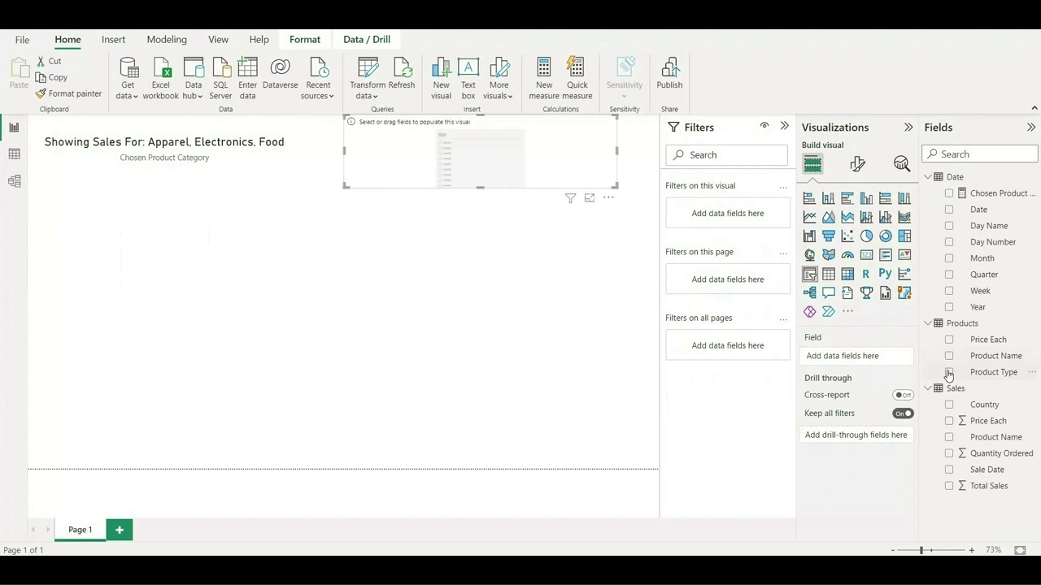
Fill a slicer with Product Type values and test it by selecting Food, then clearing it.
{"action": "left_click", "coordinate": [950, 371]}
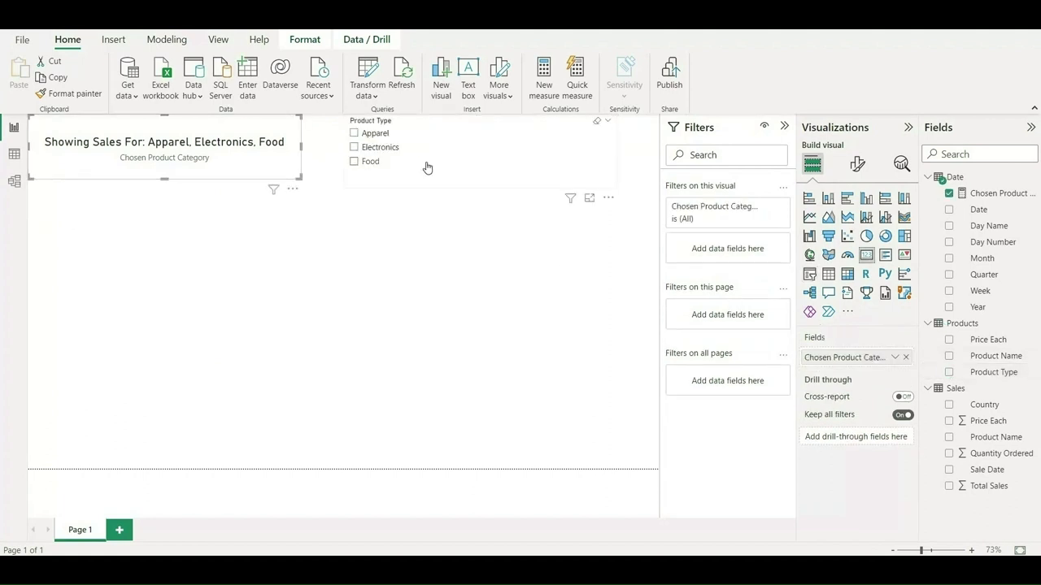
{"action": "left_click", "coordinate": [355, 161]}
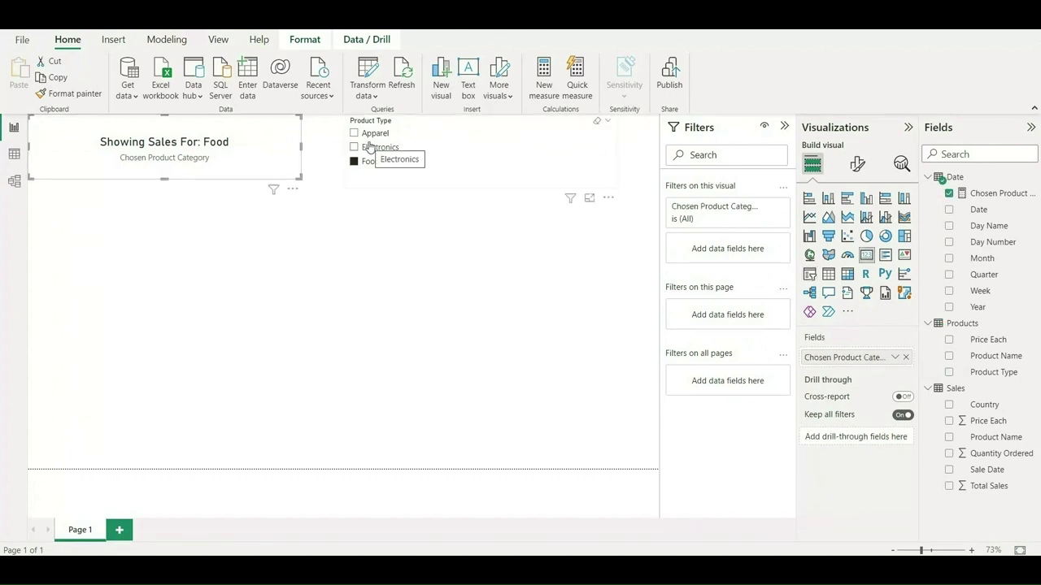
{"action": "left_click", "coordinate": [354, 161]}
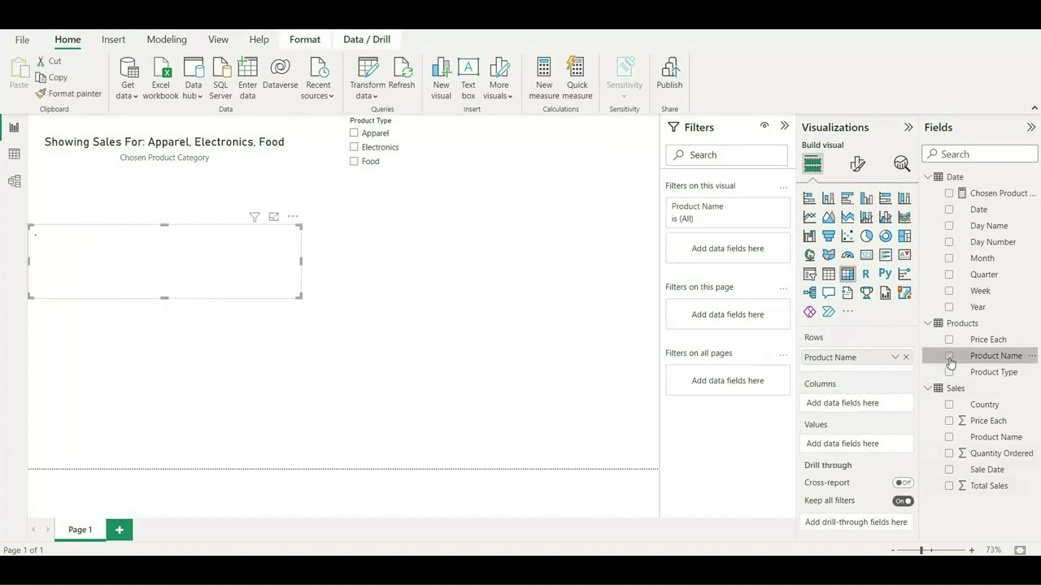
Build the matrix with Product Name rows and Total Sales values, then enlarge it.
{"action": "left_click", "coordinate": [950, 356]}
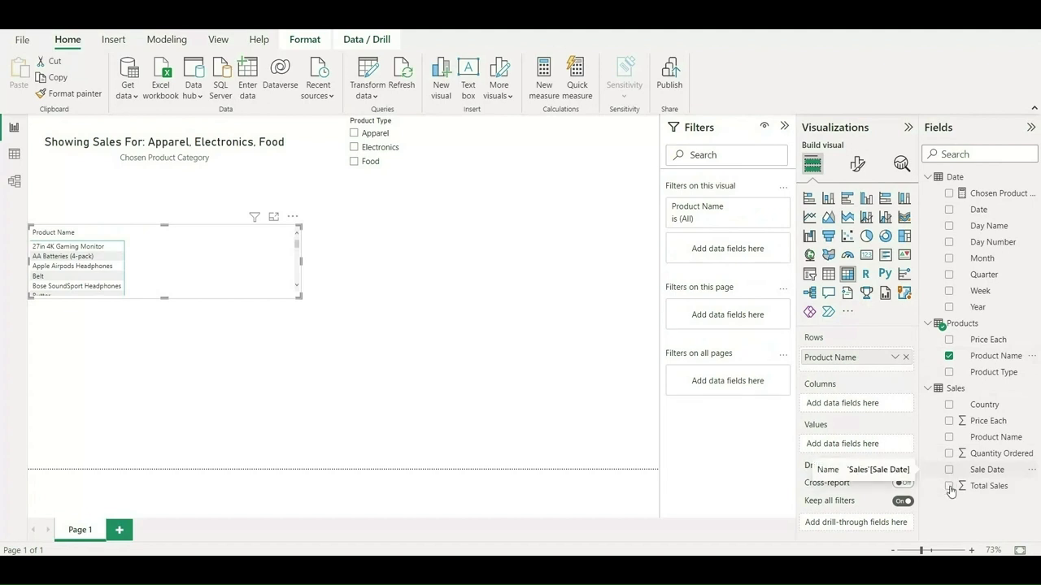
{"action": "left_click", "coordinate": [950, 485]}
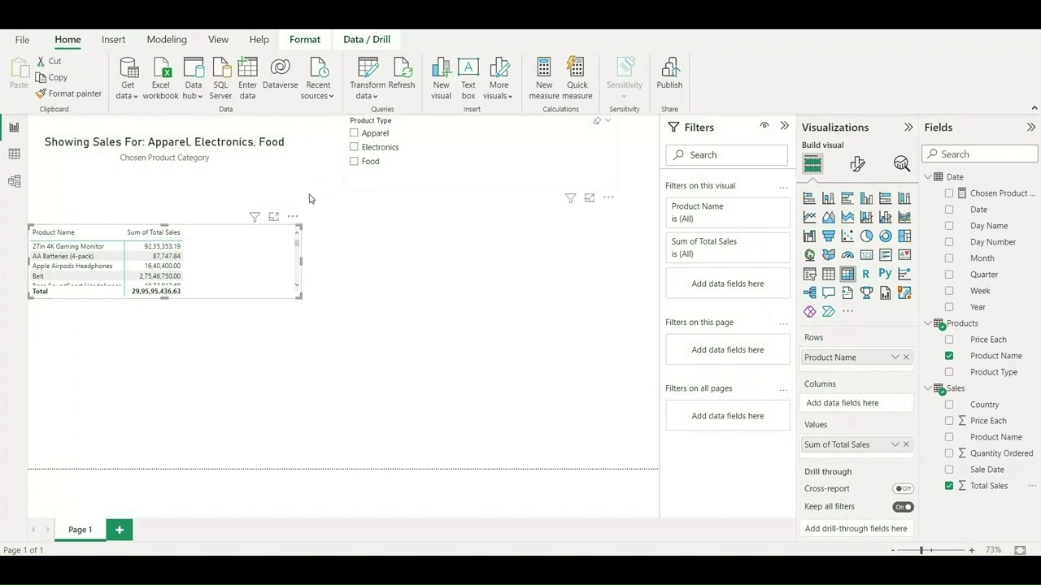
{"action": "mouse_move", "coordinate": [350, 179]}
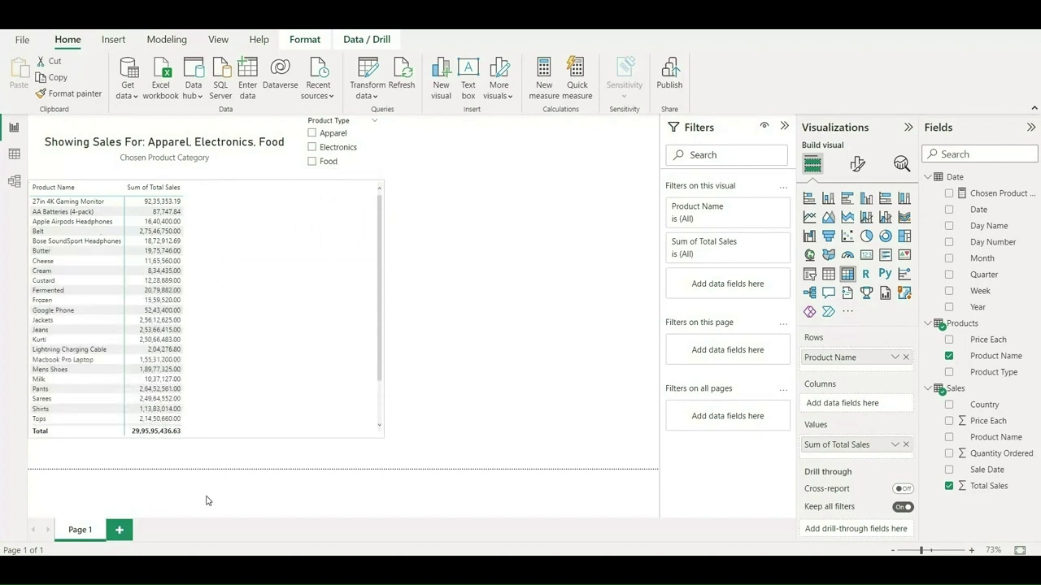
{"action": "scroll", "scroll_direction": "down", "scroll_amount": 3}
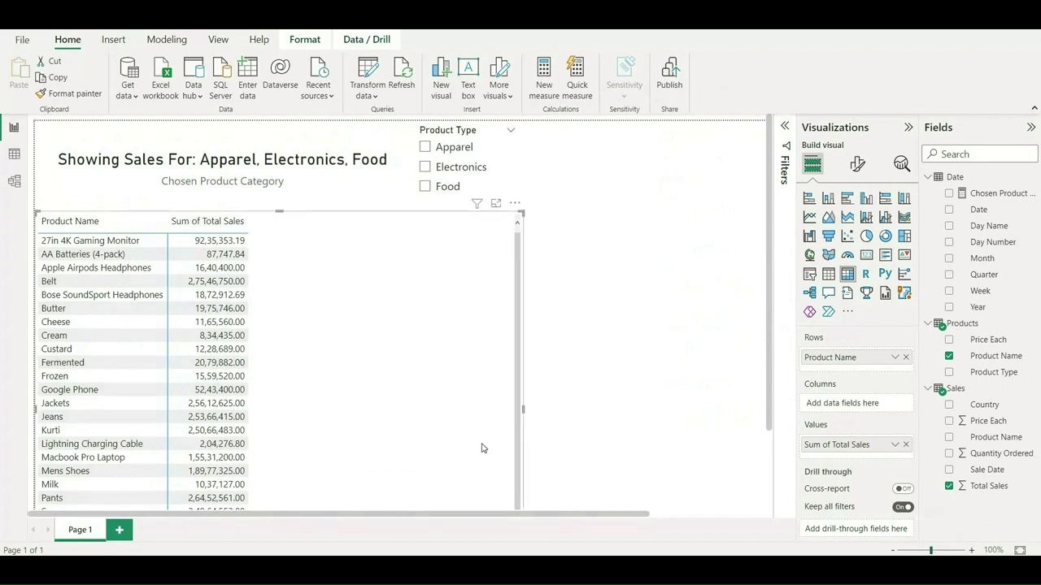
Scroll the page after collapsing the Filters pane.
{"action": "scroll", "scroll_direction": "down", "scroll_amount": 3}
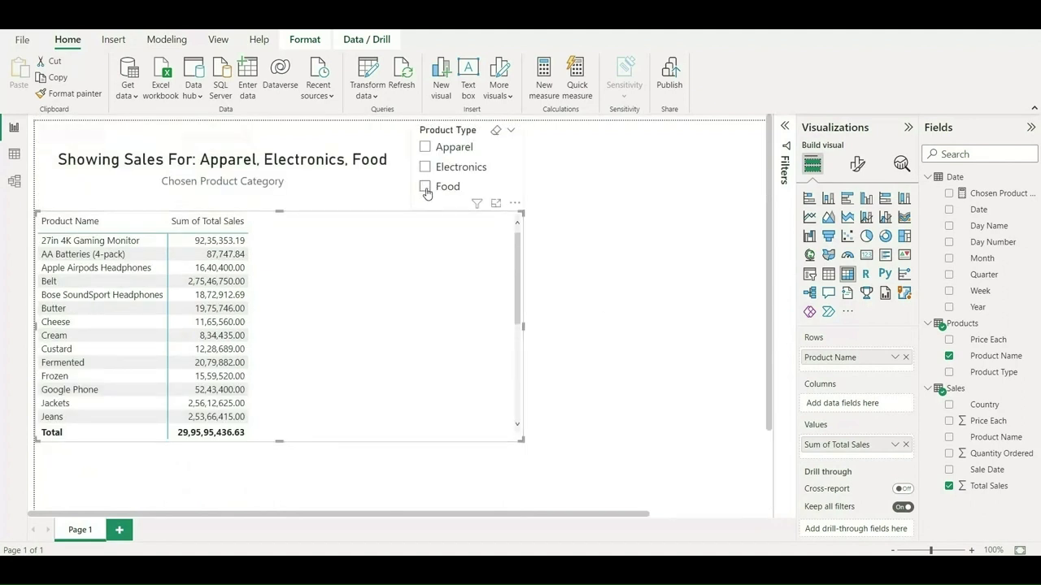
Test the slicer with Food, Electronics and Apparel, ending with all three selected.
{"action": "left_click", "coordinate": [424, 186]}
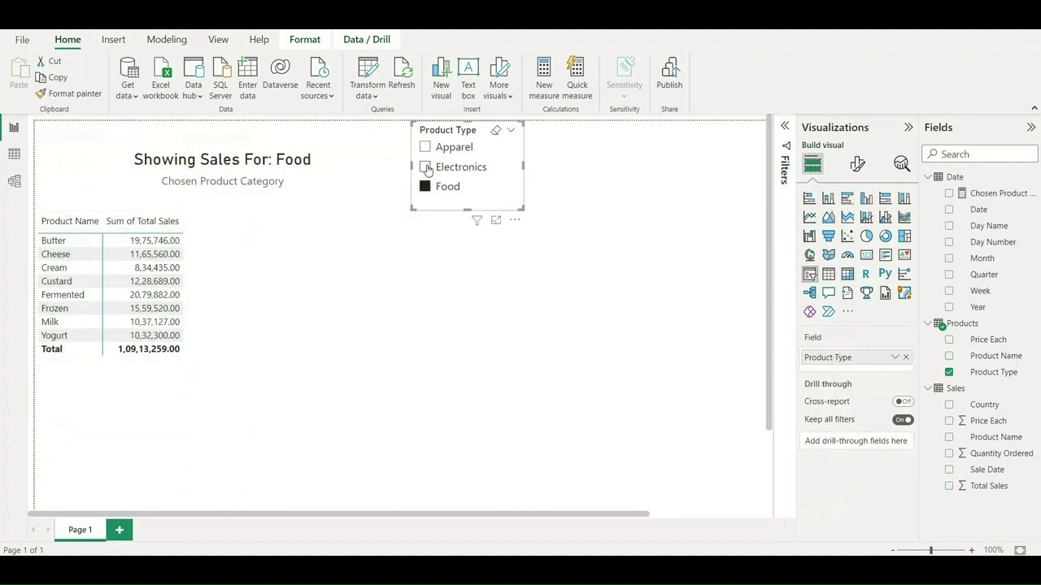
{"action": "left_click", "coordinate": [462, 166]}
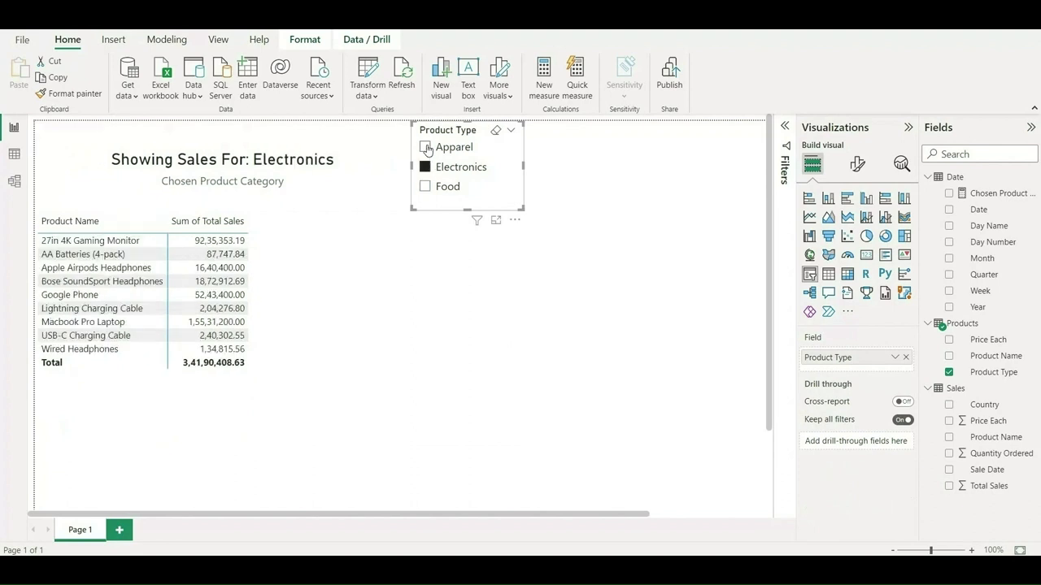
{"action": "left_click", "coordinate": [455, 146]}
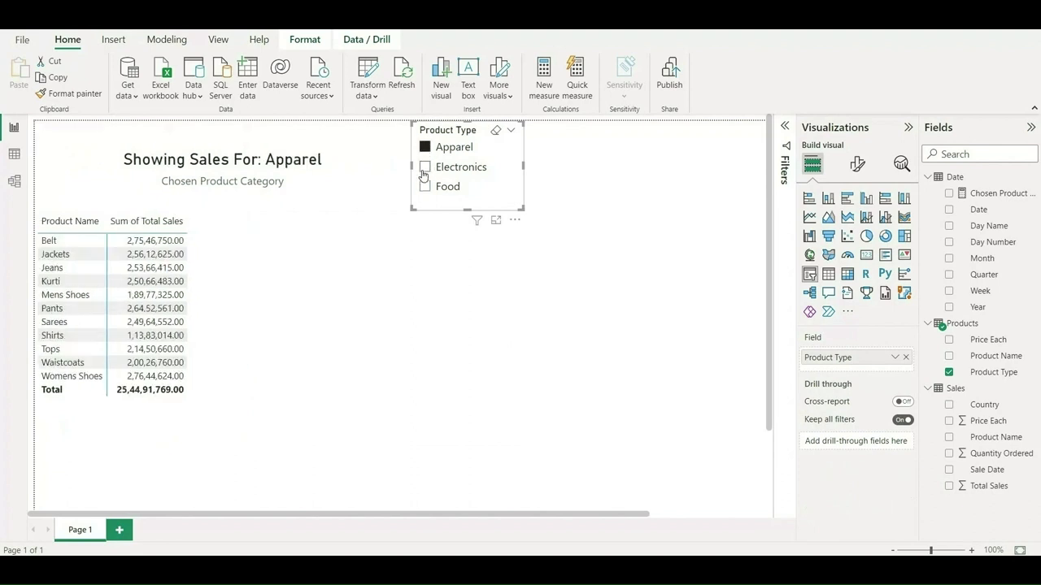
{"action": "left_click", "coordinate": [422, 166]}
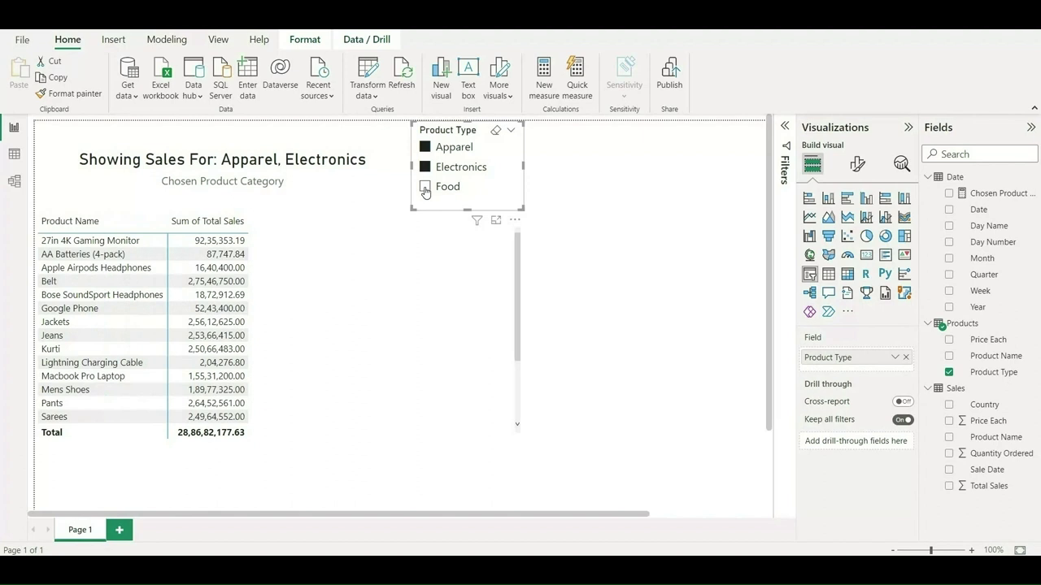
{"action": "left_click", "coordinate": [425, 185]}
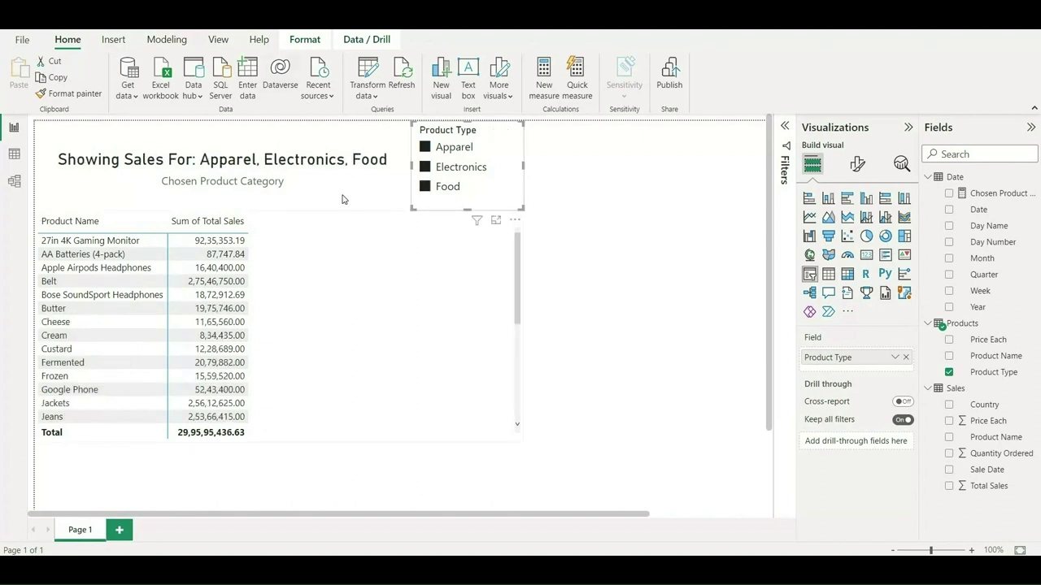
{"action": "mouse_move", "coordinate": [465, 274]}
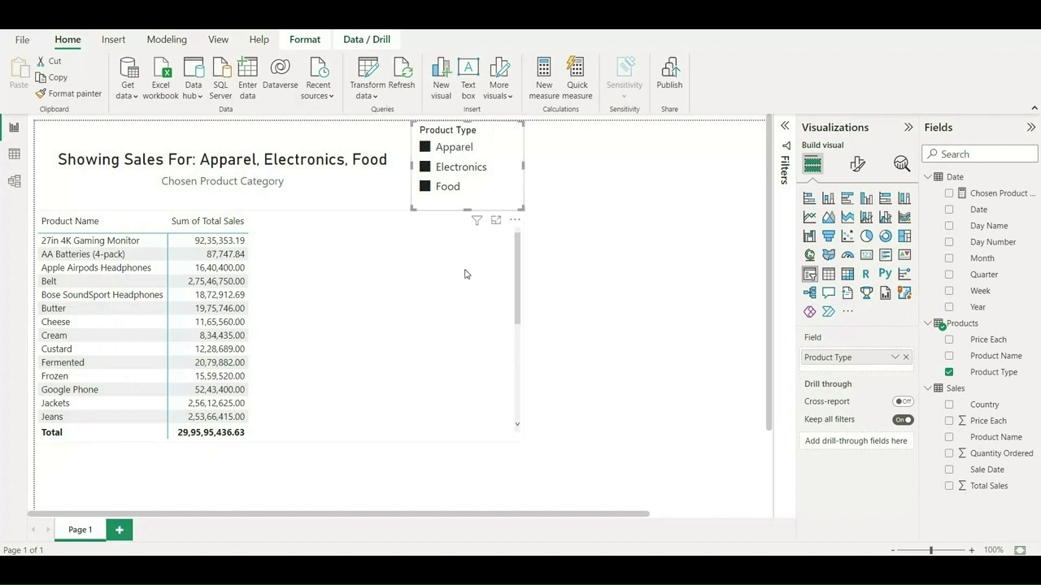